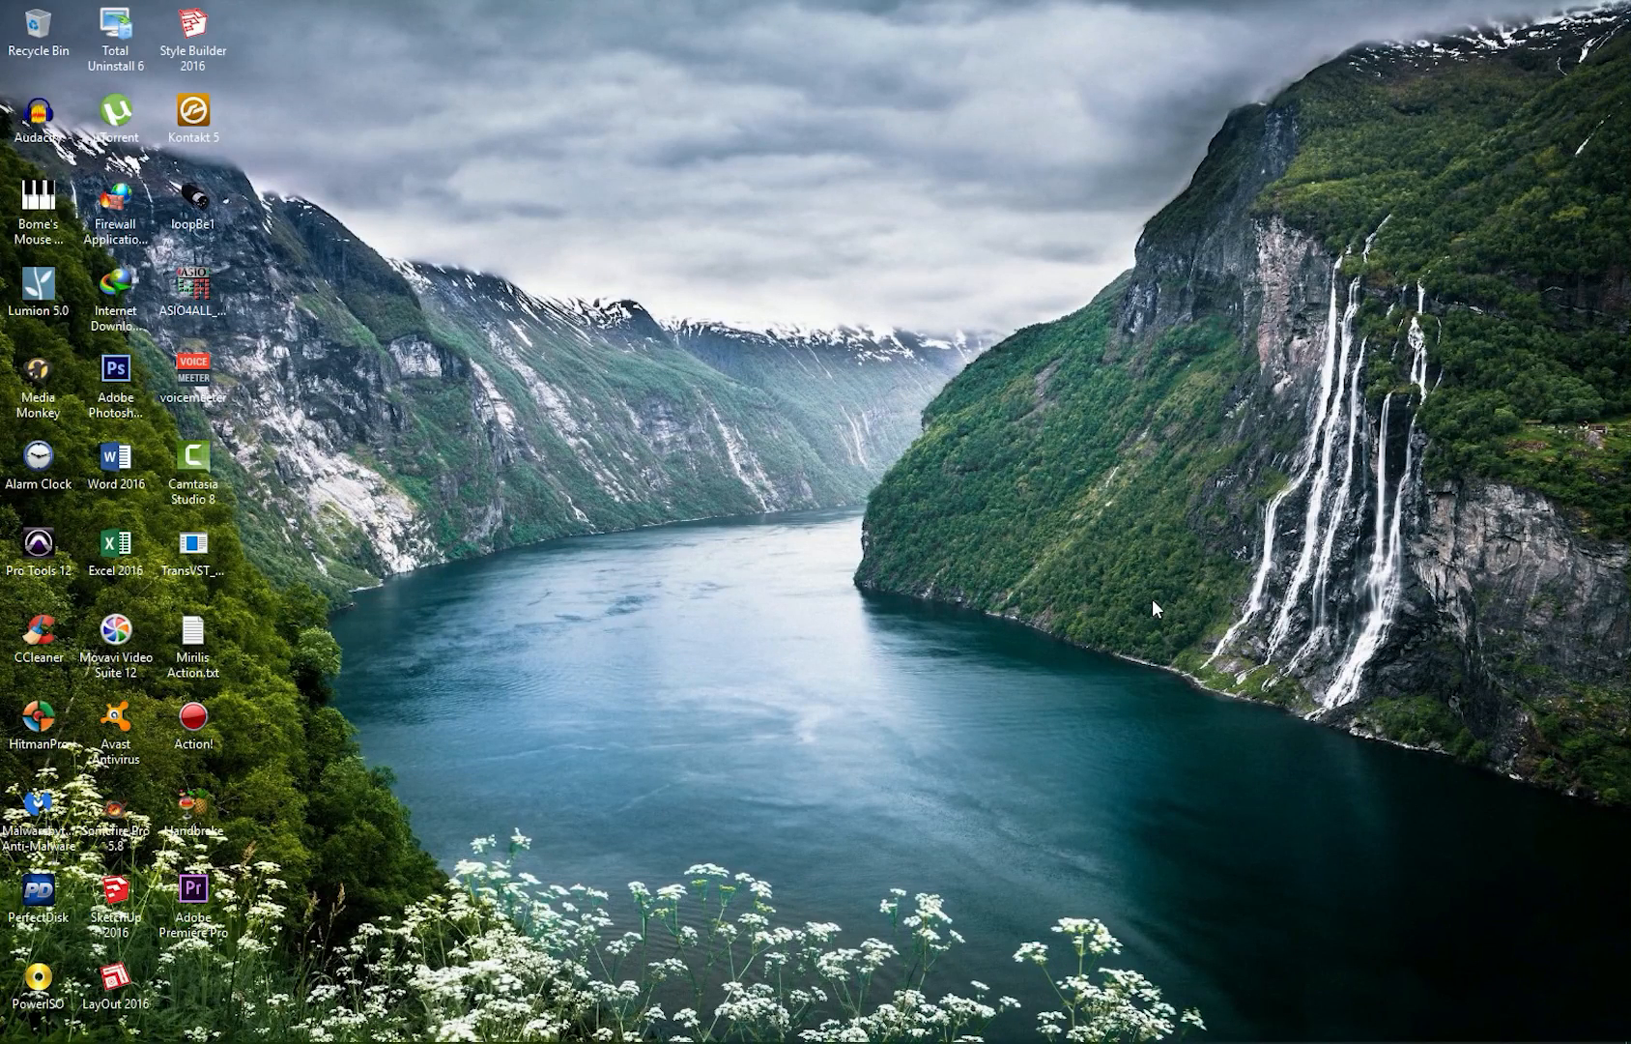
pyautogui.moveTo(348, 220)
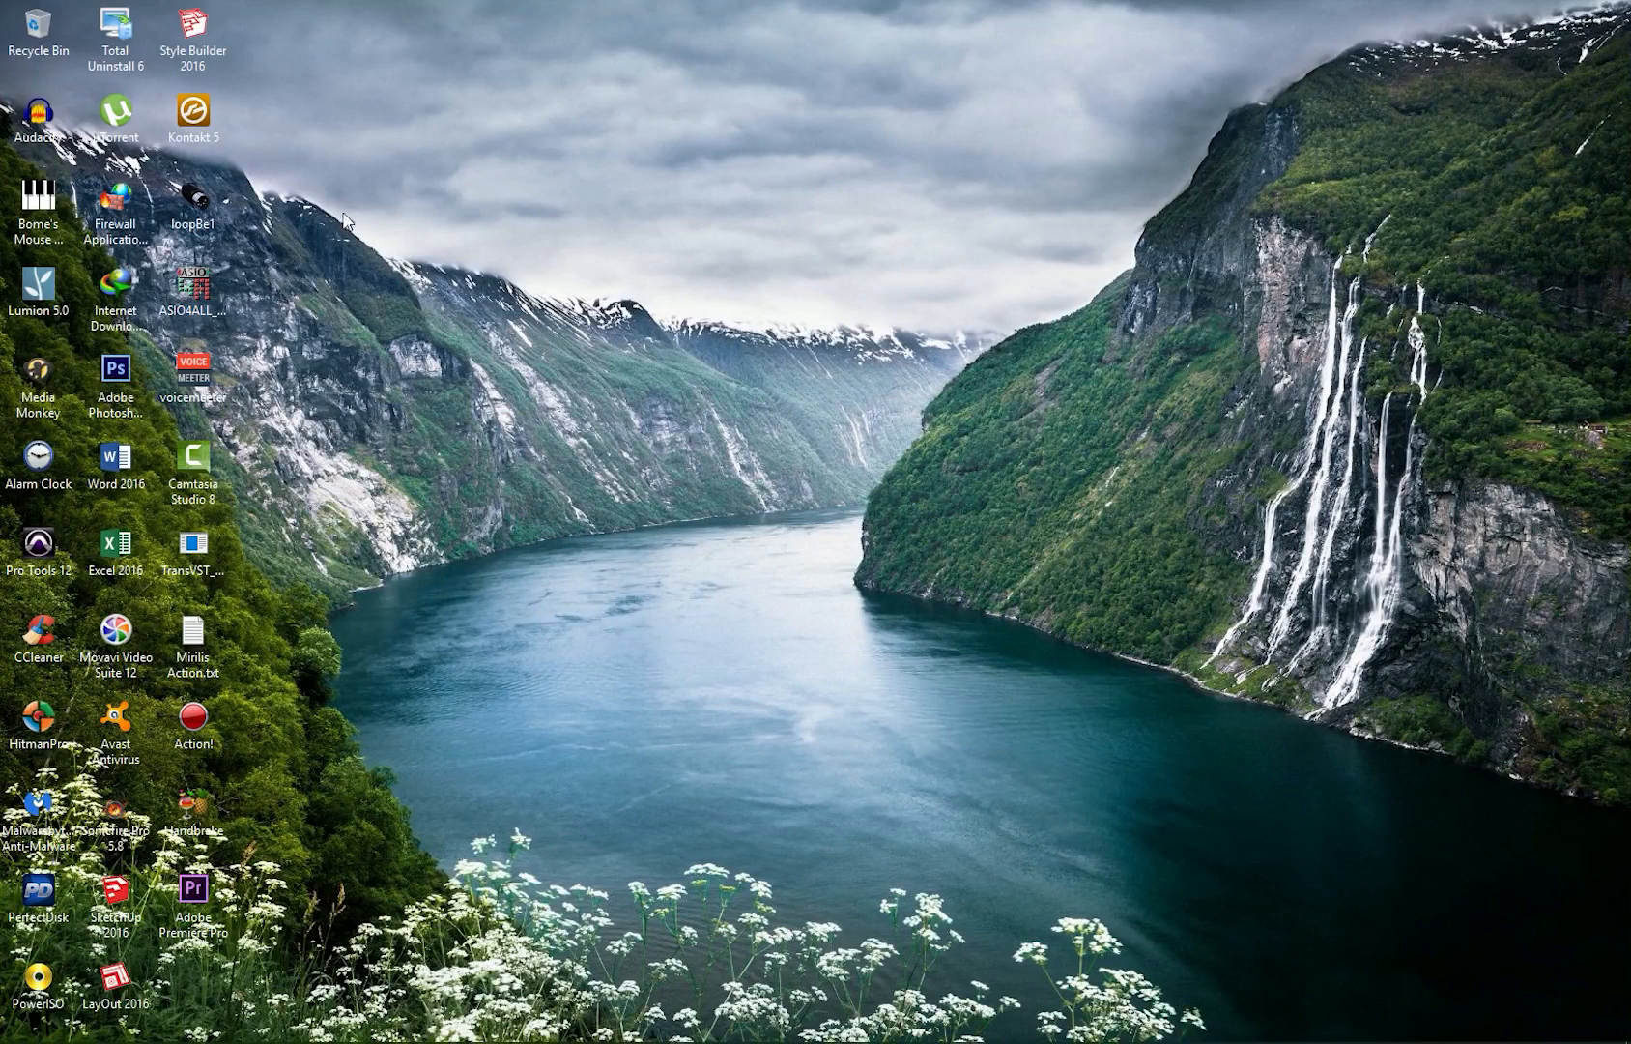
# - Launch loopBe1 from its desktop shortcut and dismiss the internal MIDI port notice
pyautogui.rightClick(192, 207)
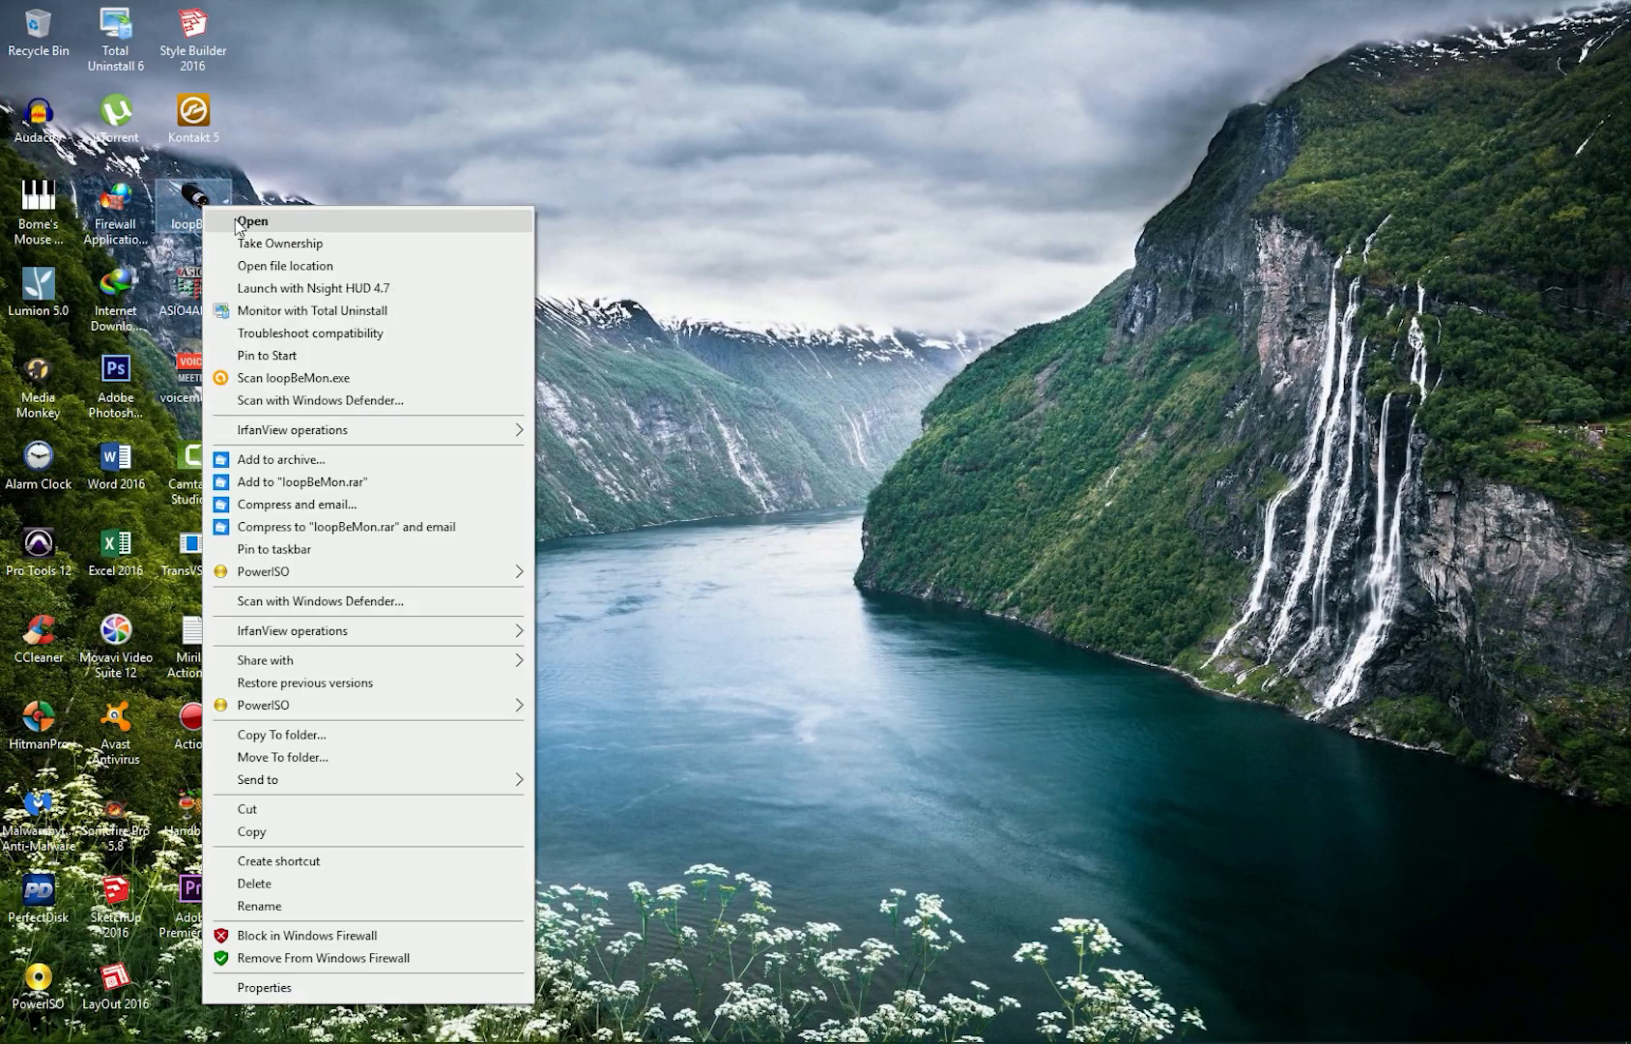
pyautogui.click(250, 220)
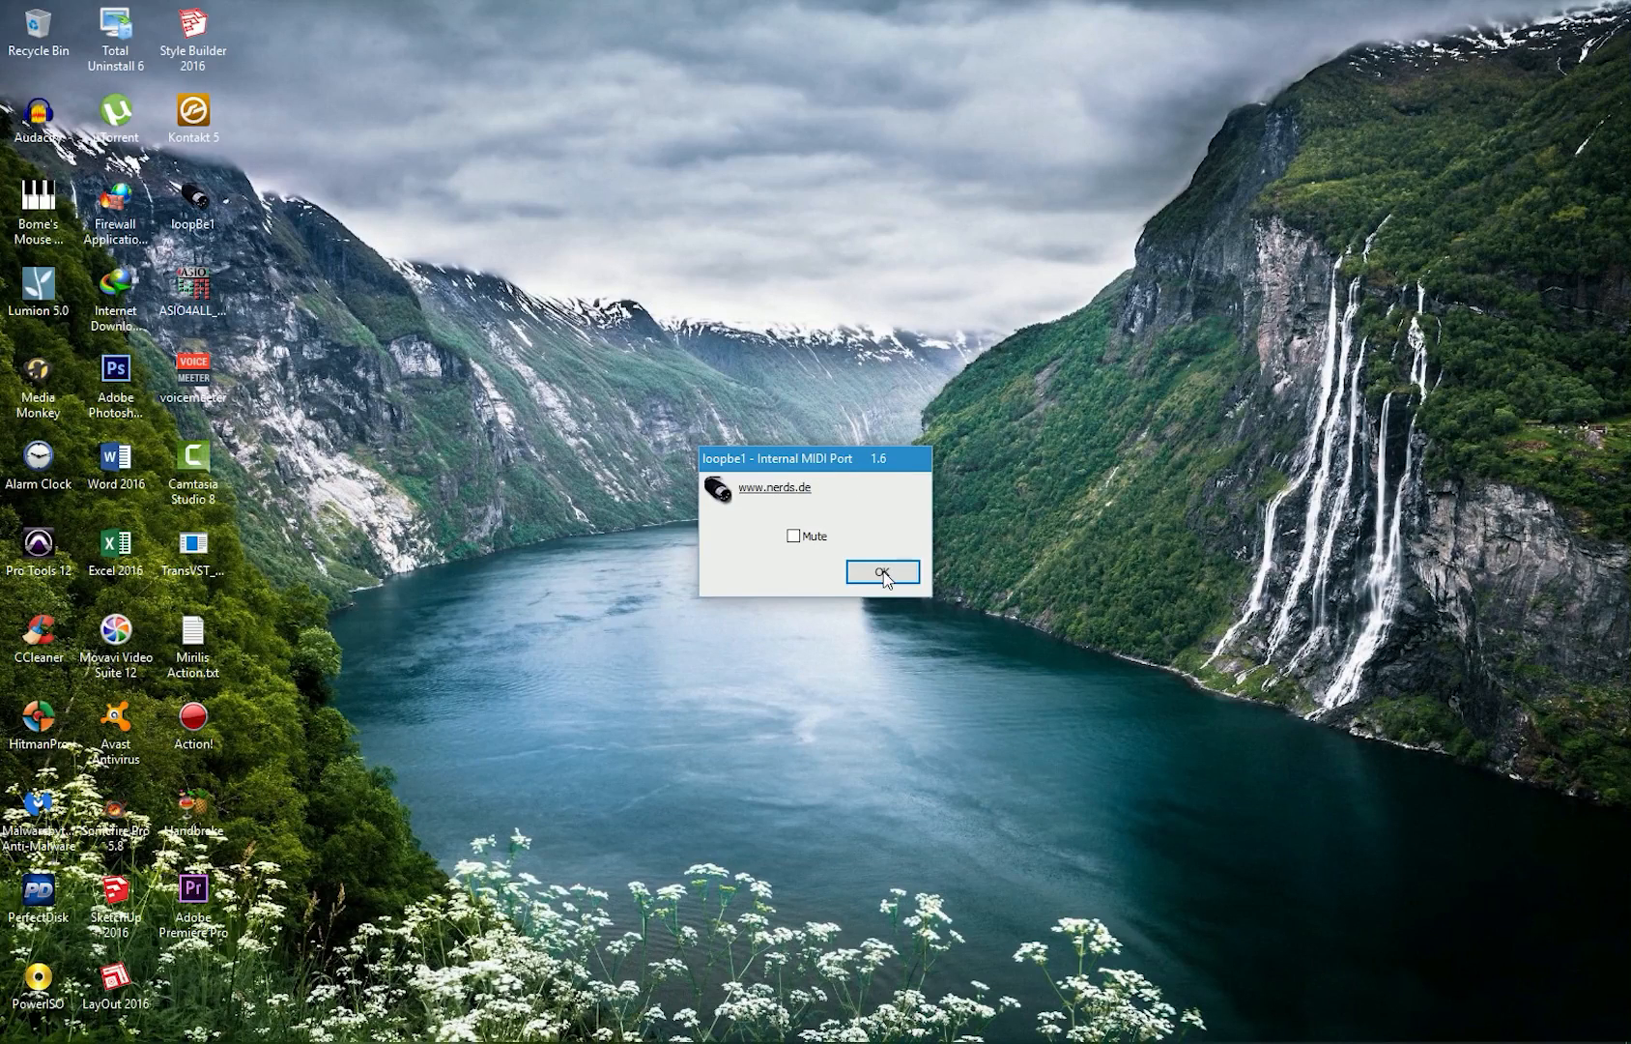
pyautogui.click(879, 571)
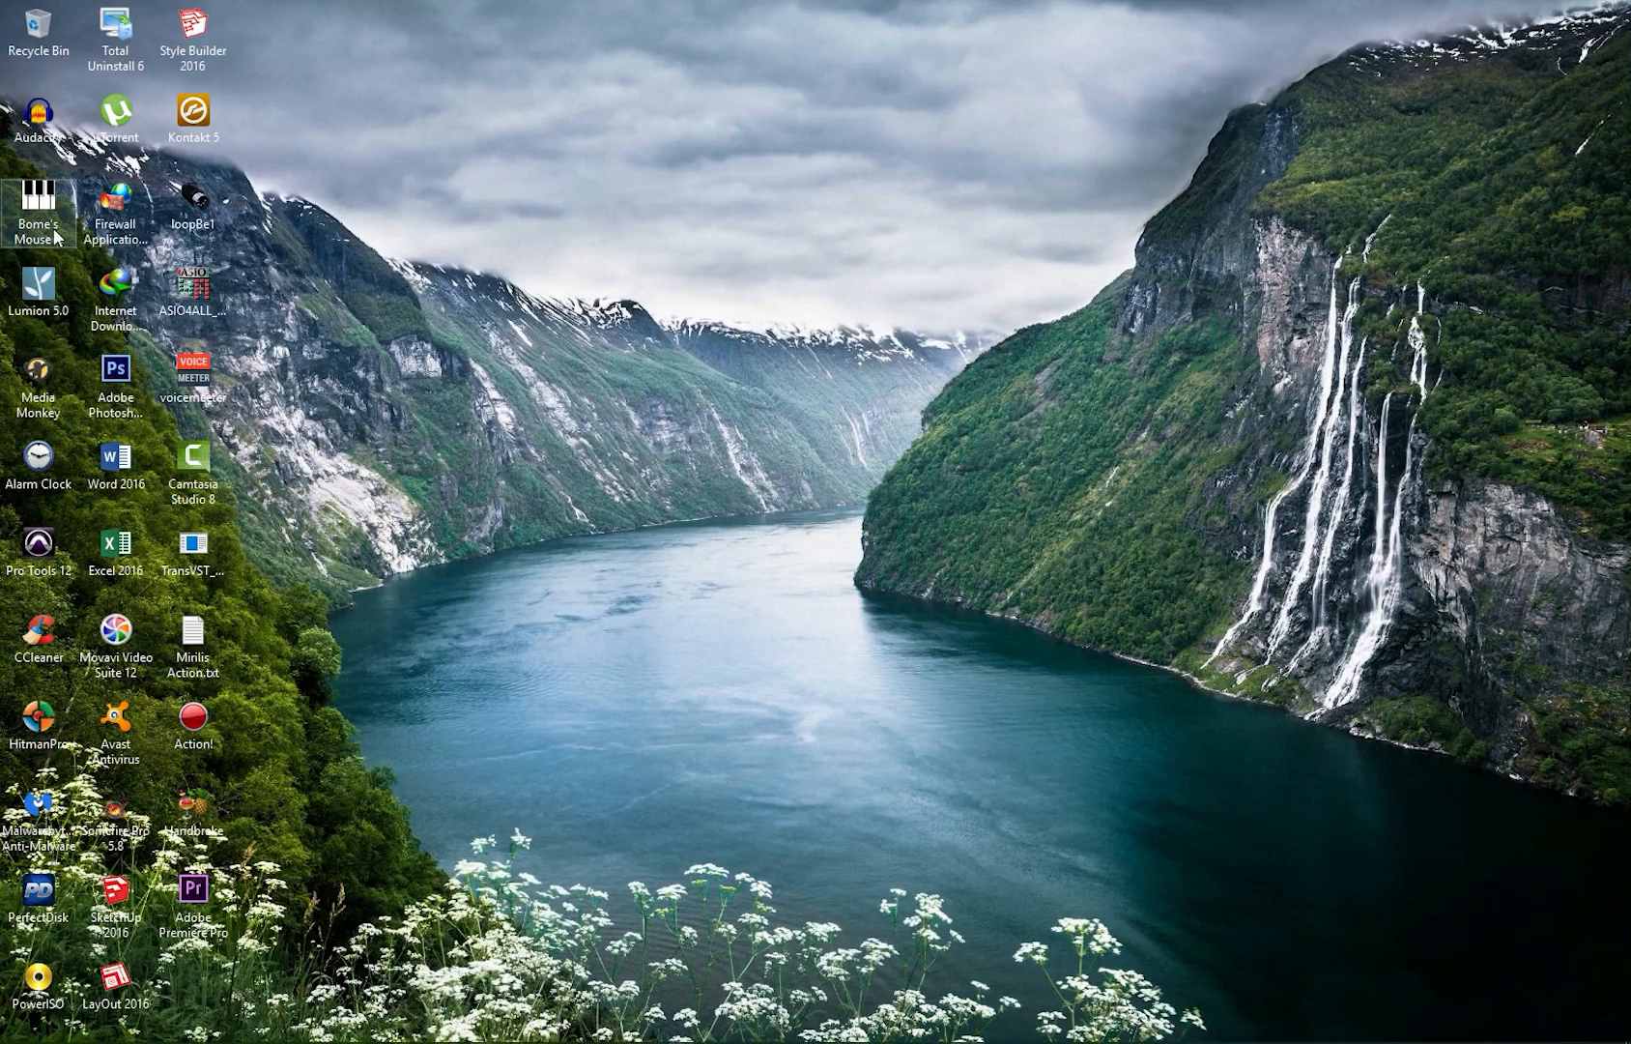
# - Launch Bome's Mouse Keyboard from its desktop shortcut and minimize its window
pyautogui.click(38, 208)
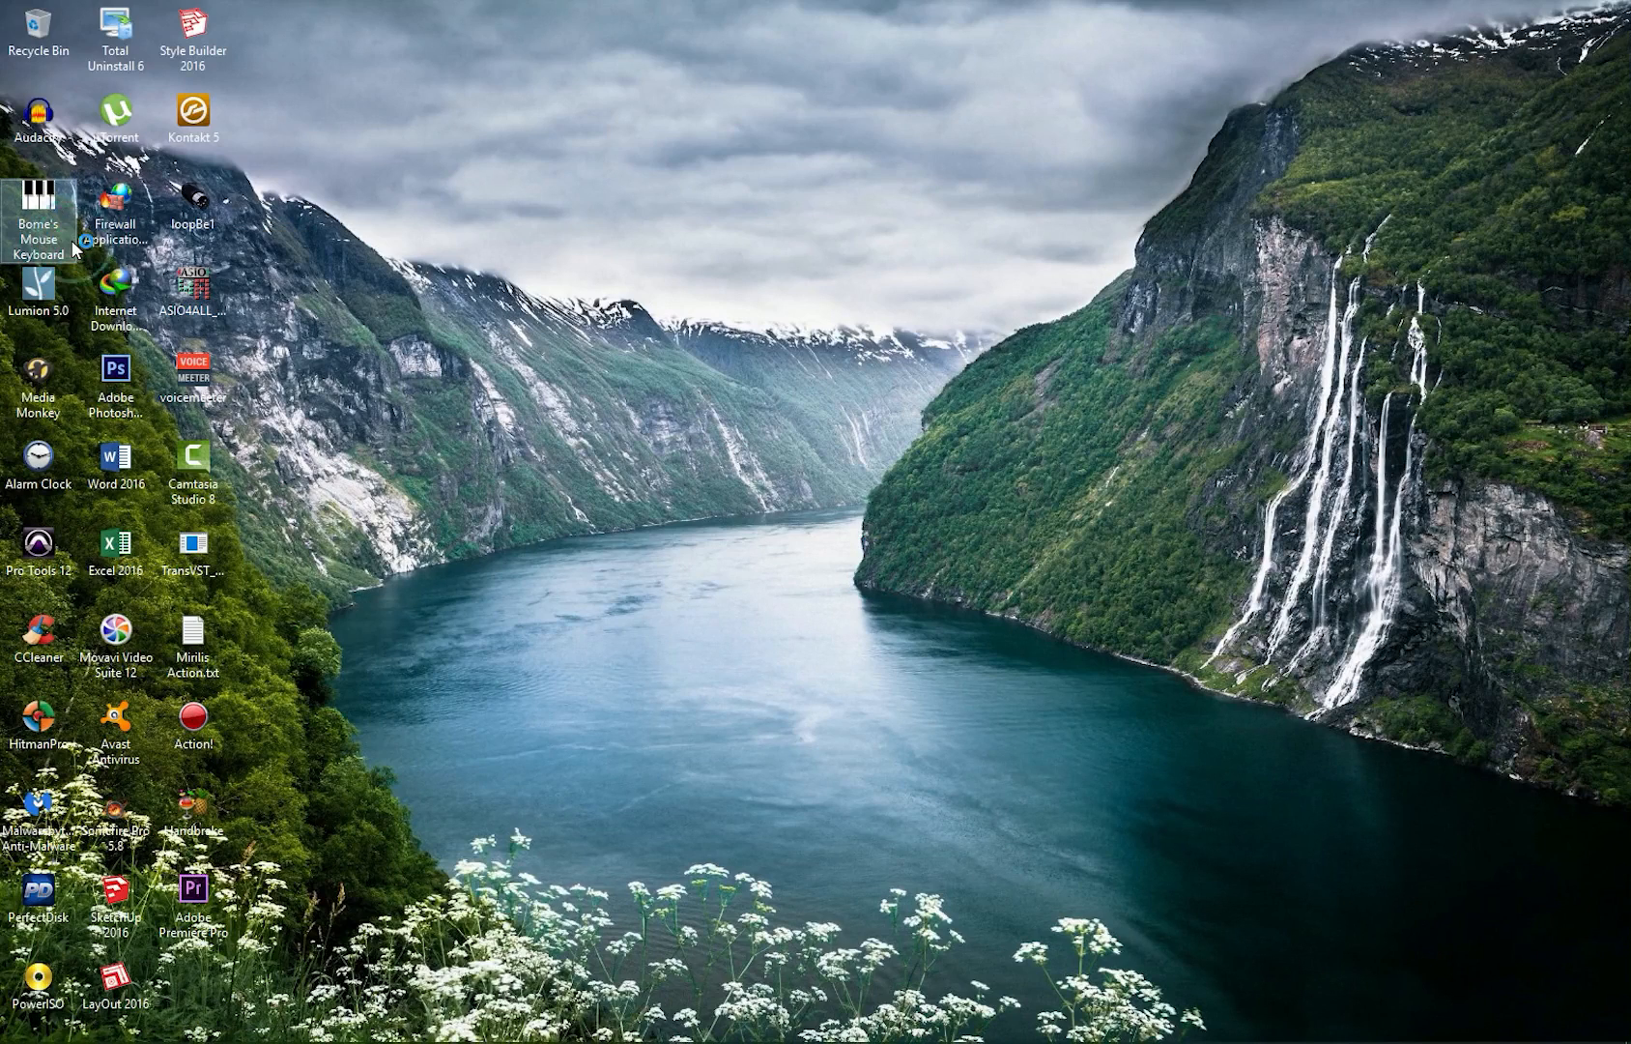
pyautogui.doubleClick(39, 208)
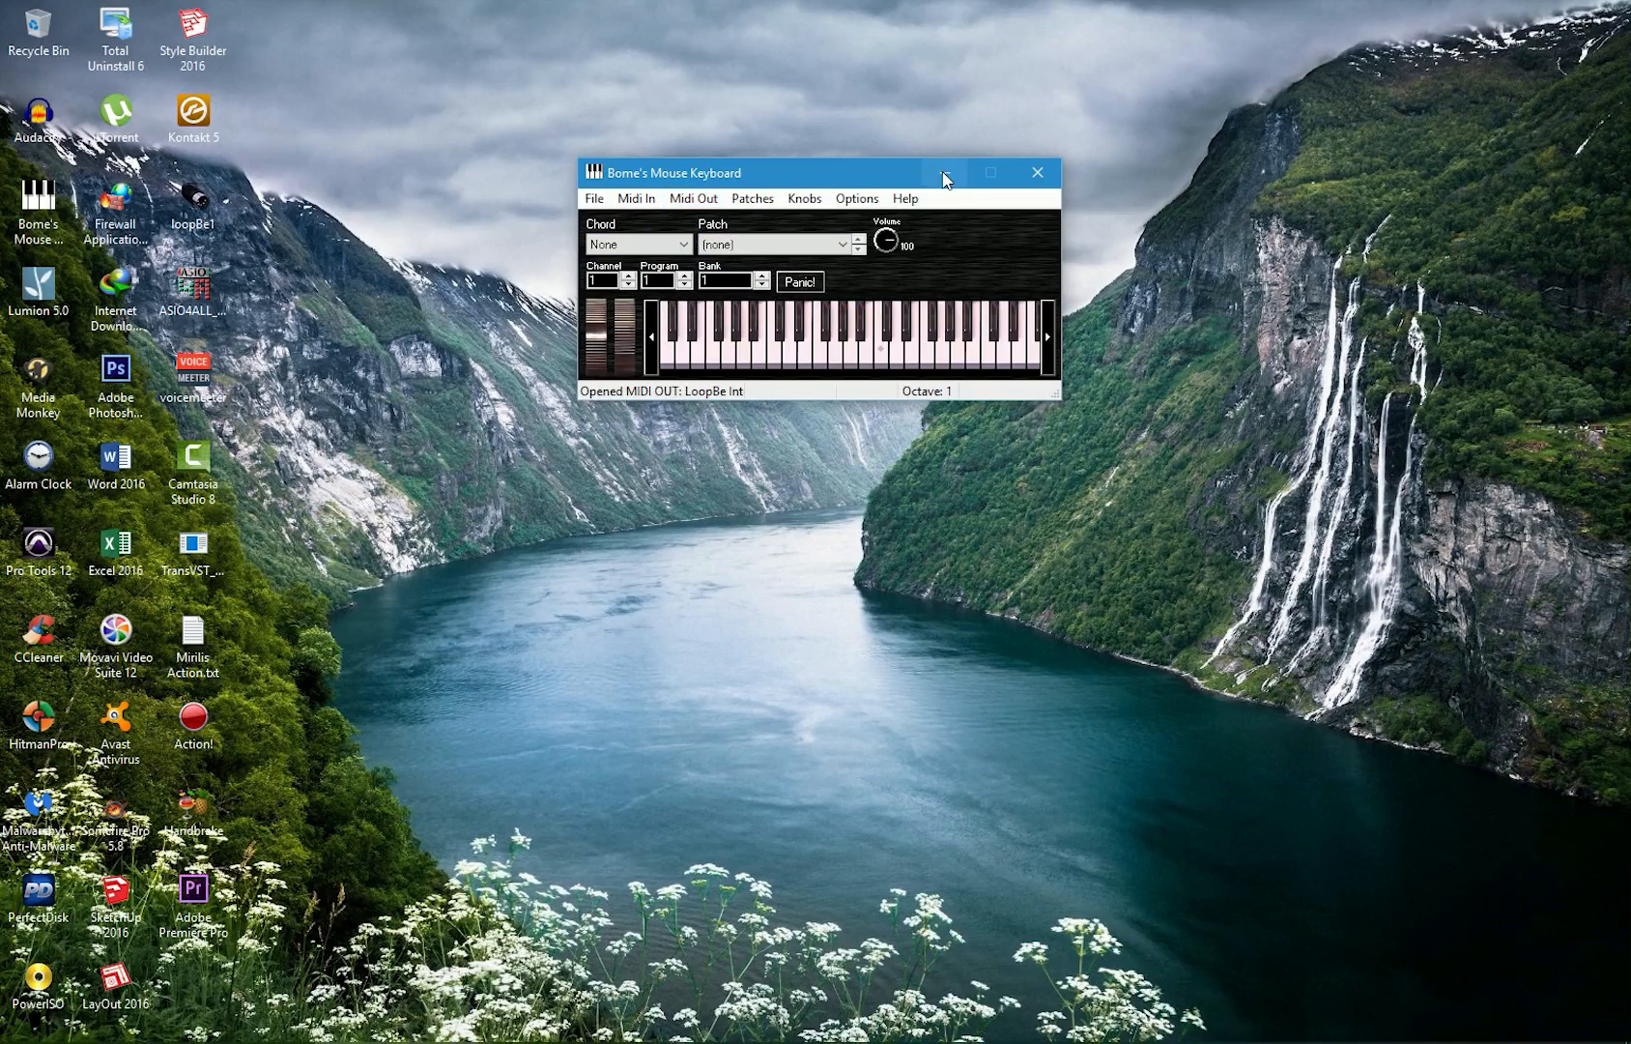
pyautogui.click(989, 173)
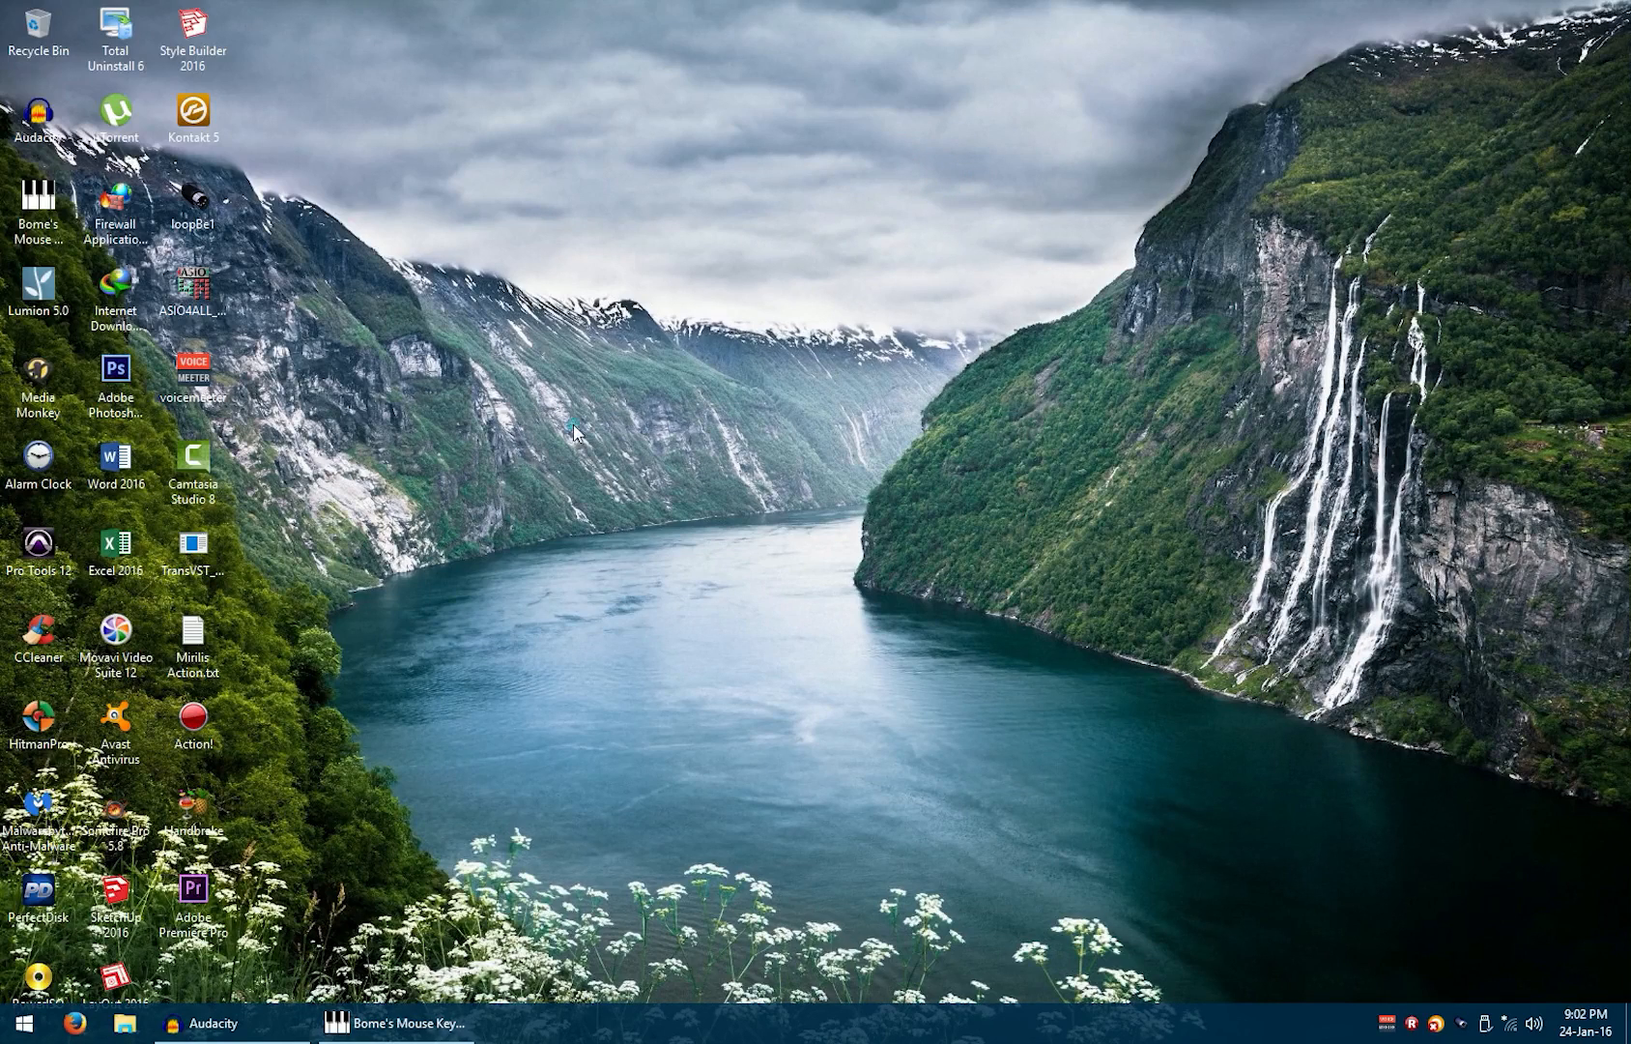
# - Launch Pro Tools 12 from its desktop shortcut to reach an untitled session
pyautogui.rightClick(40, 547)
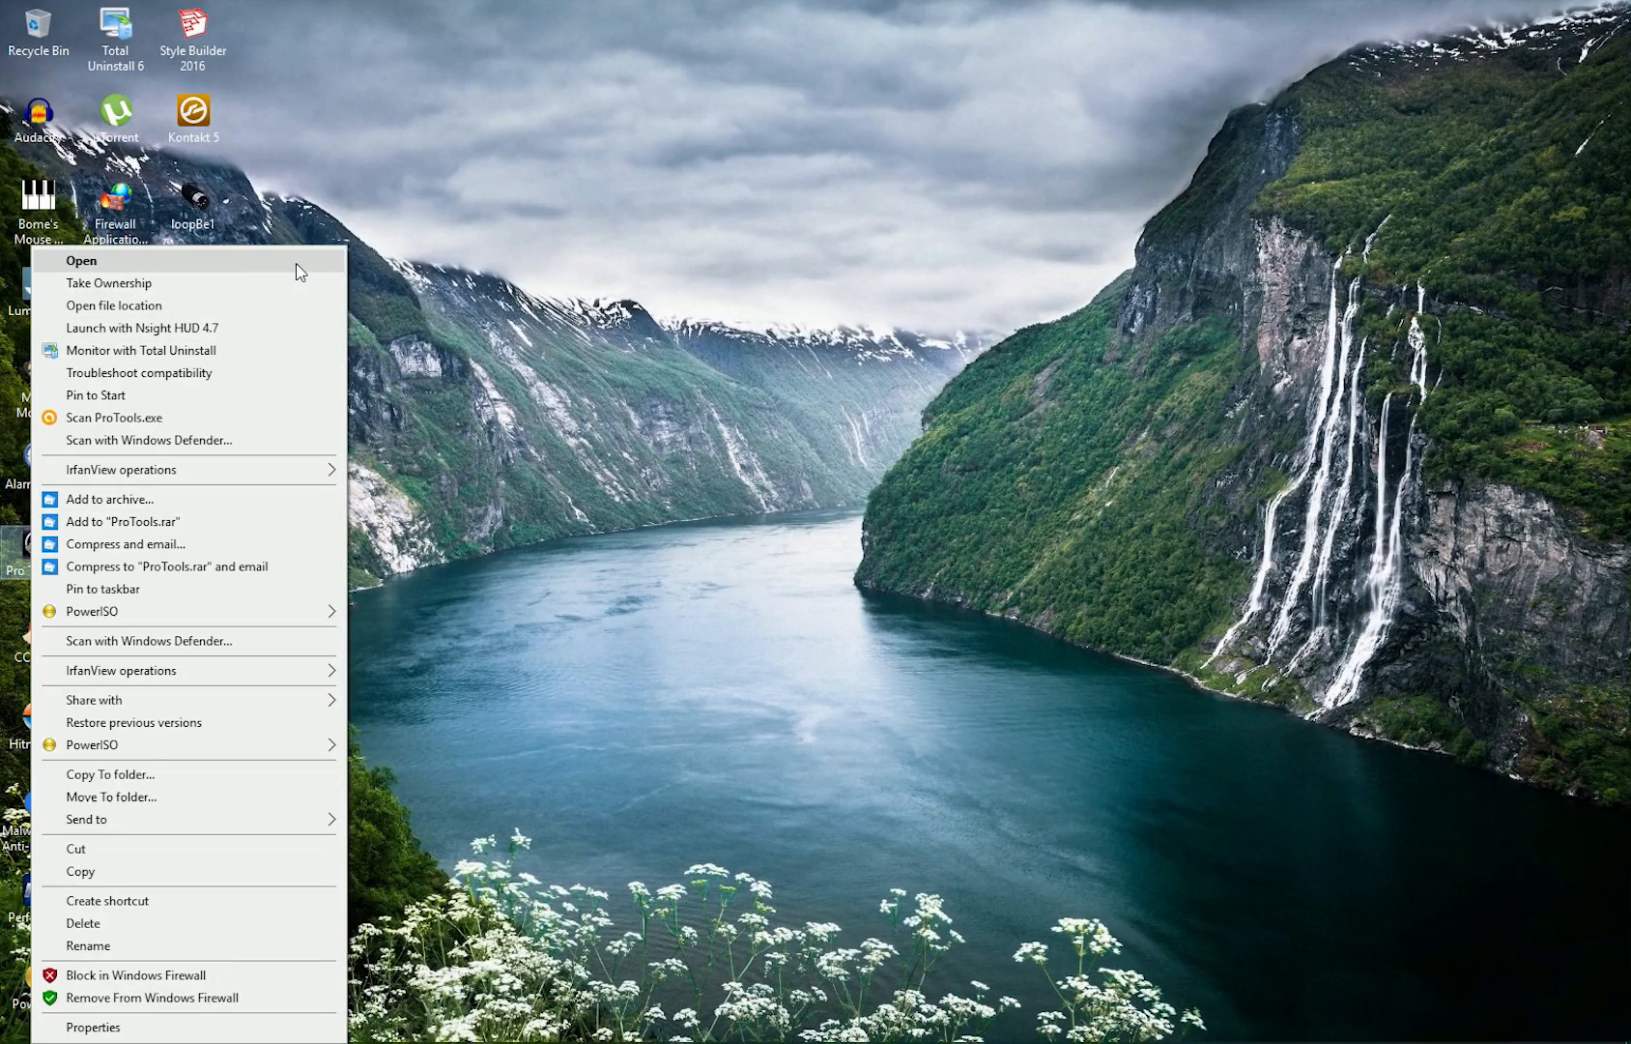
pyautogui.click(81, 261)
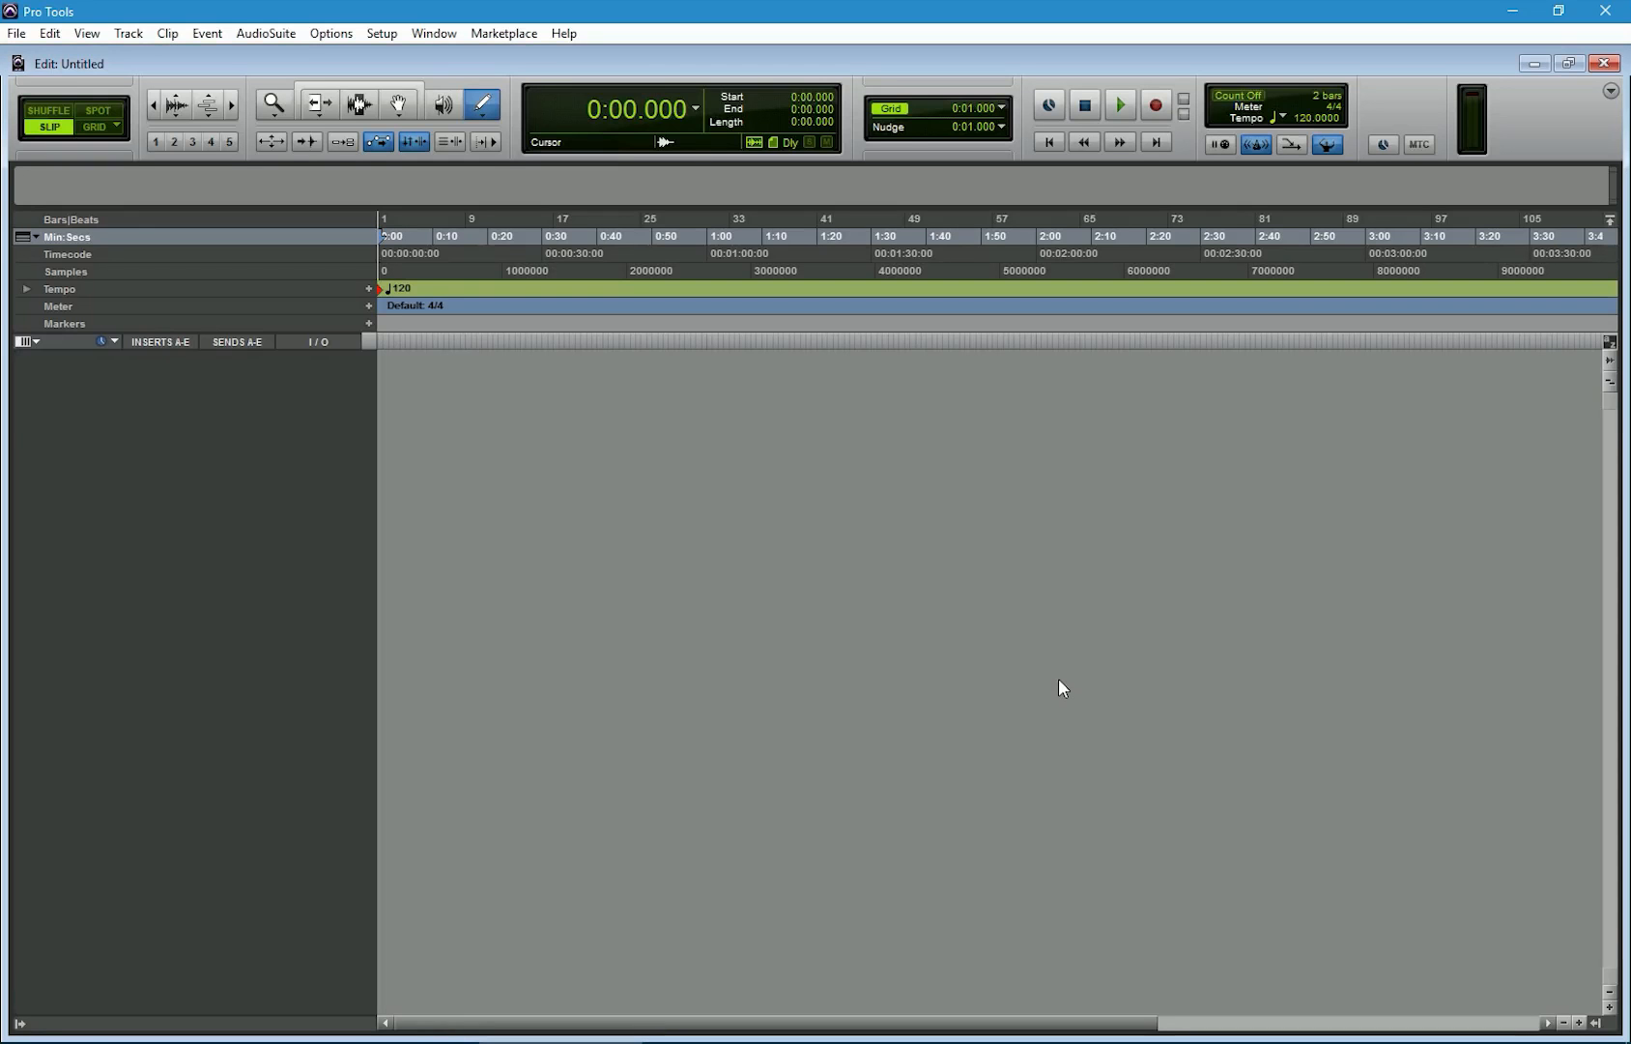
# - In MIDI Studio, add an instrument with LoopBe Internal MIDI as input and output port
pyautogui.click(380, 33)
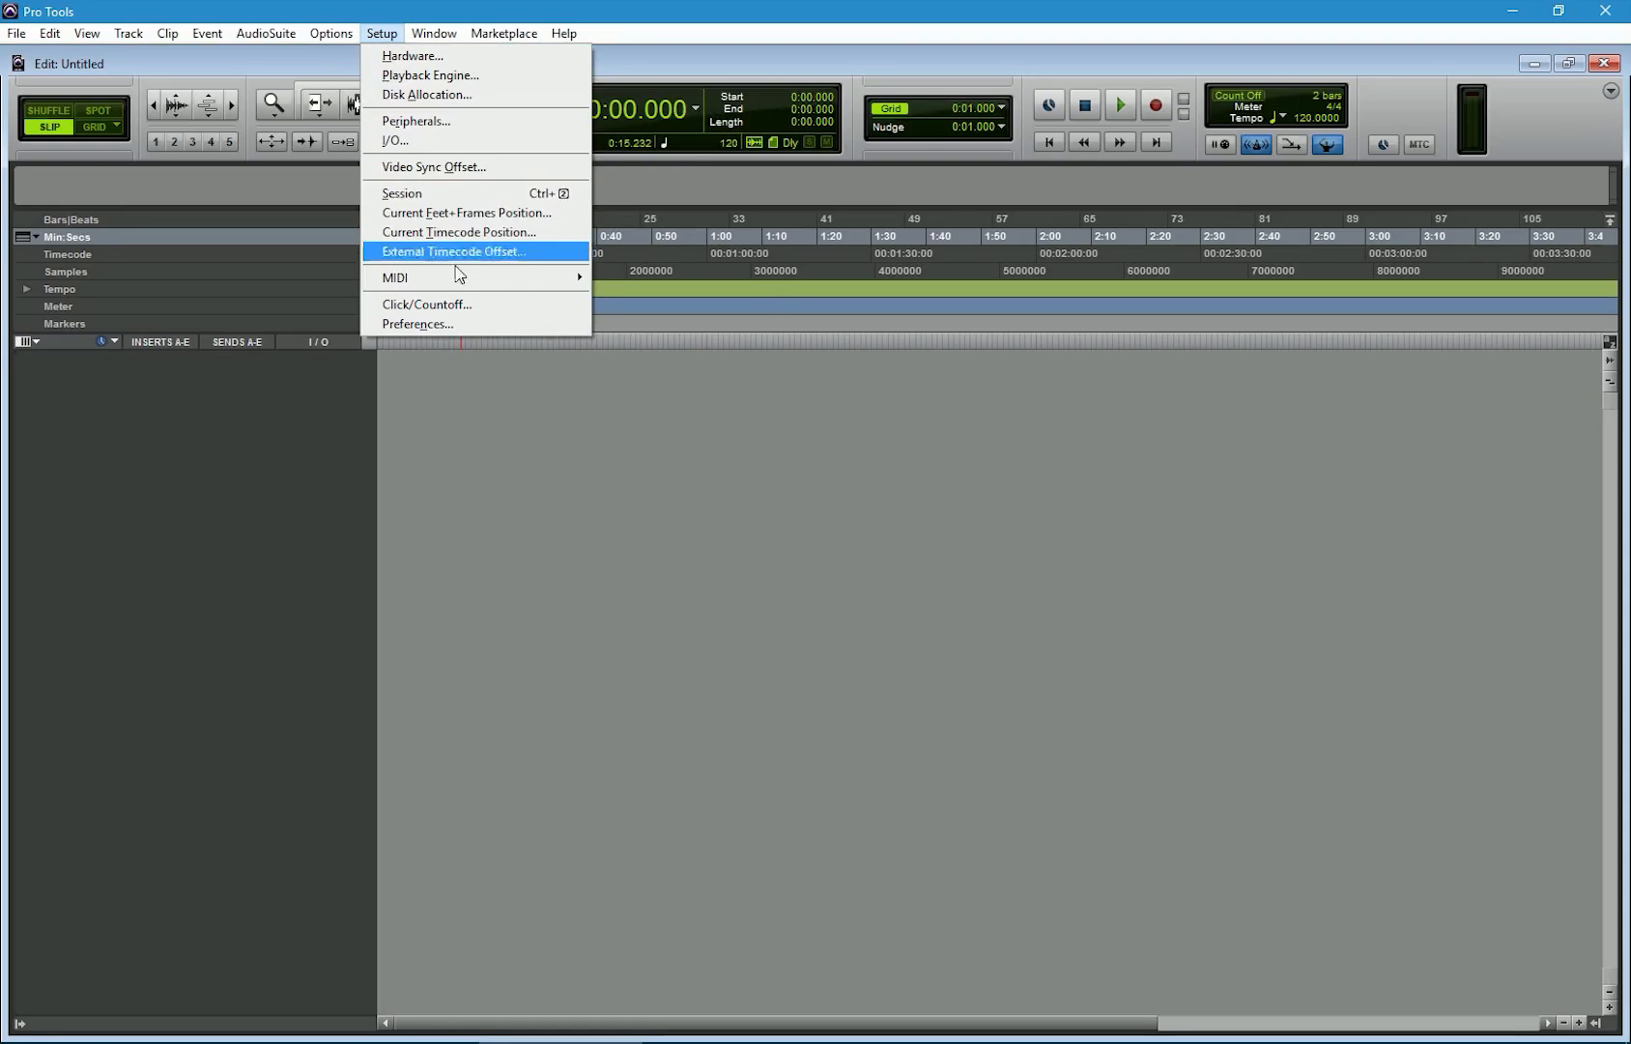
pyautogui.moveTo(395, 276)
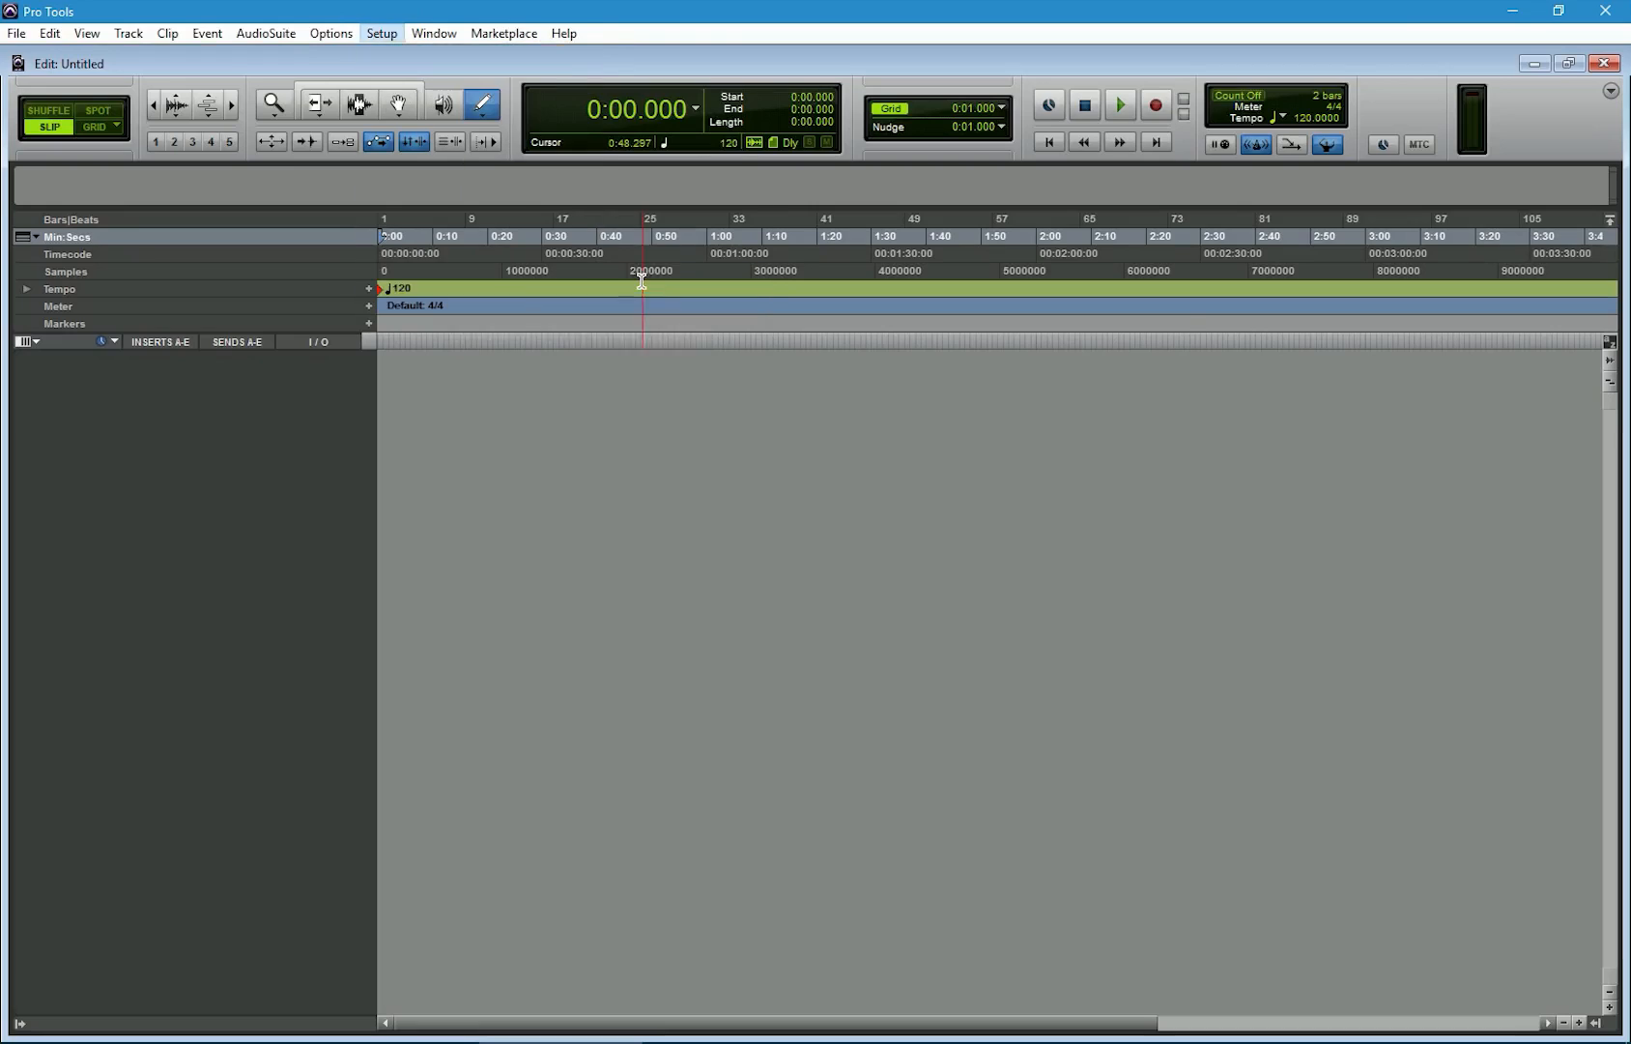
pyautogui.click(380, 33)
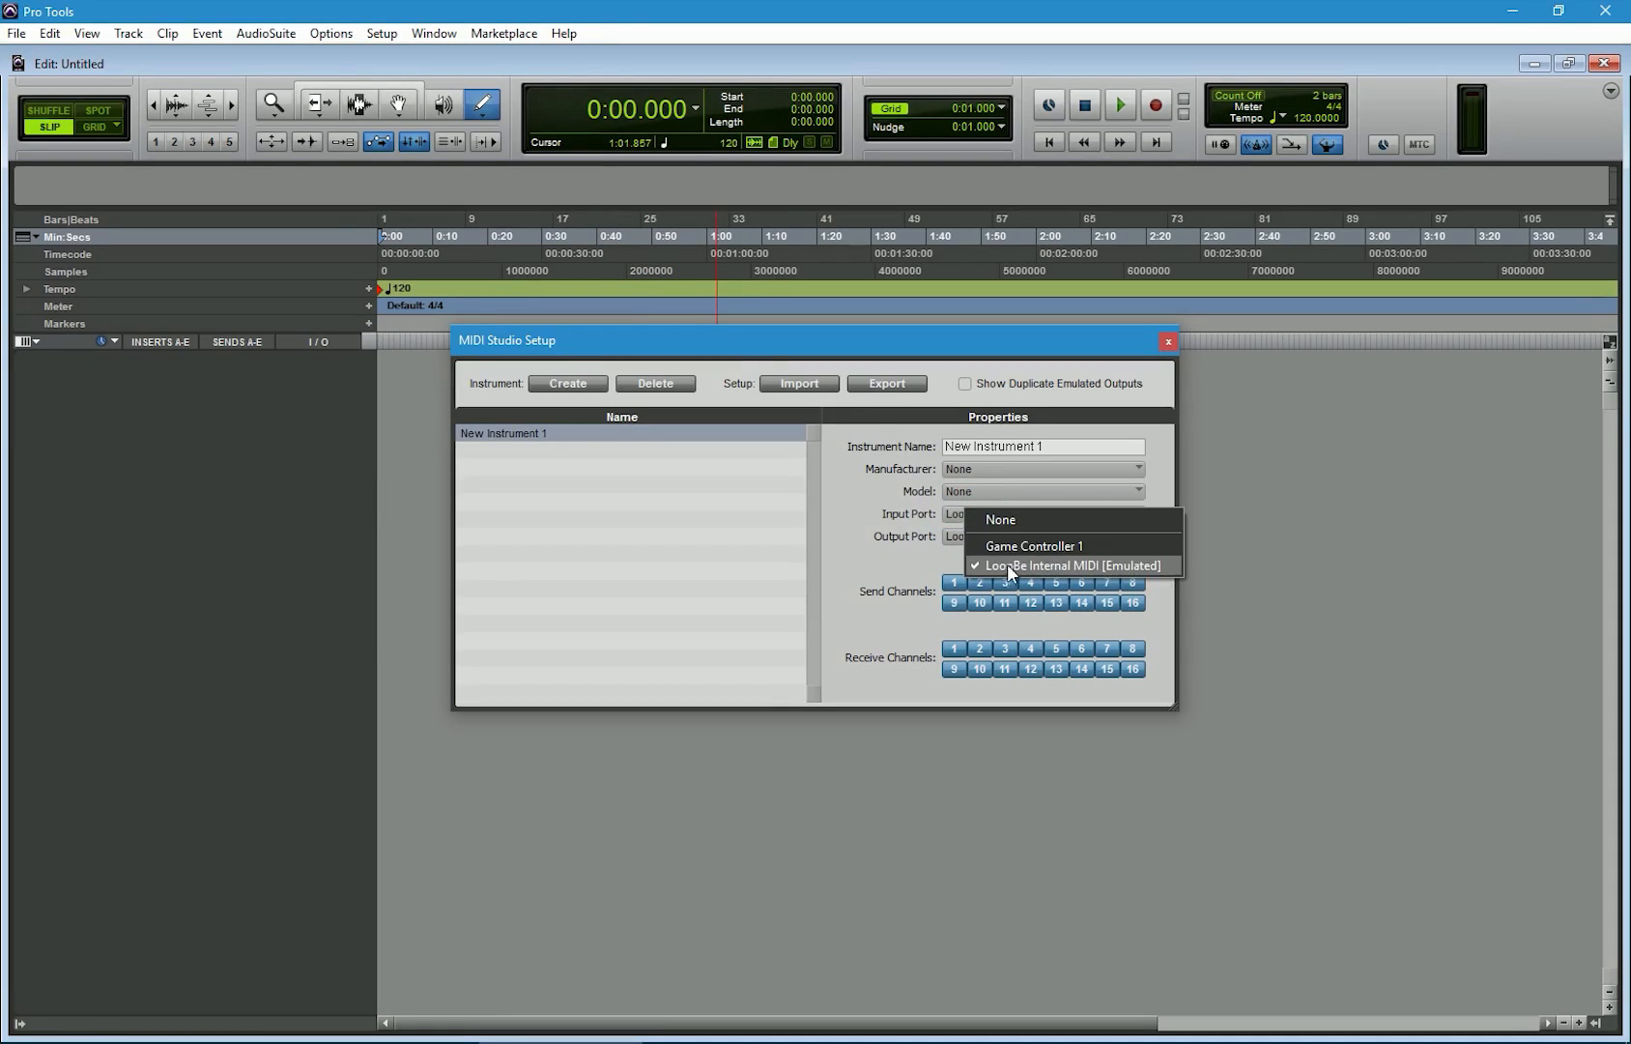
pyautogui.click(1070, 566)
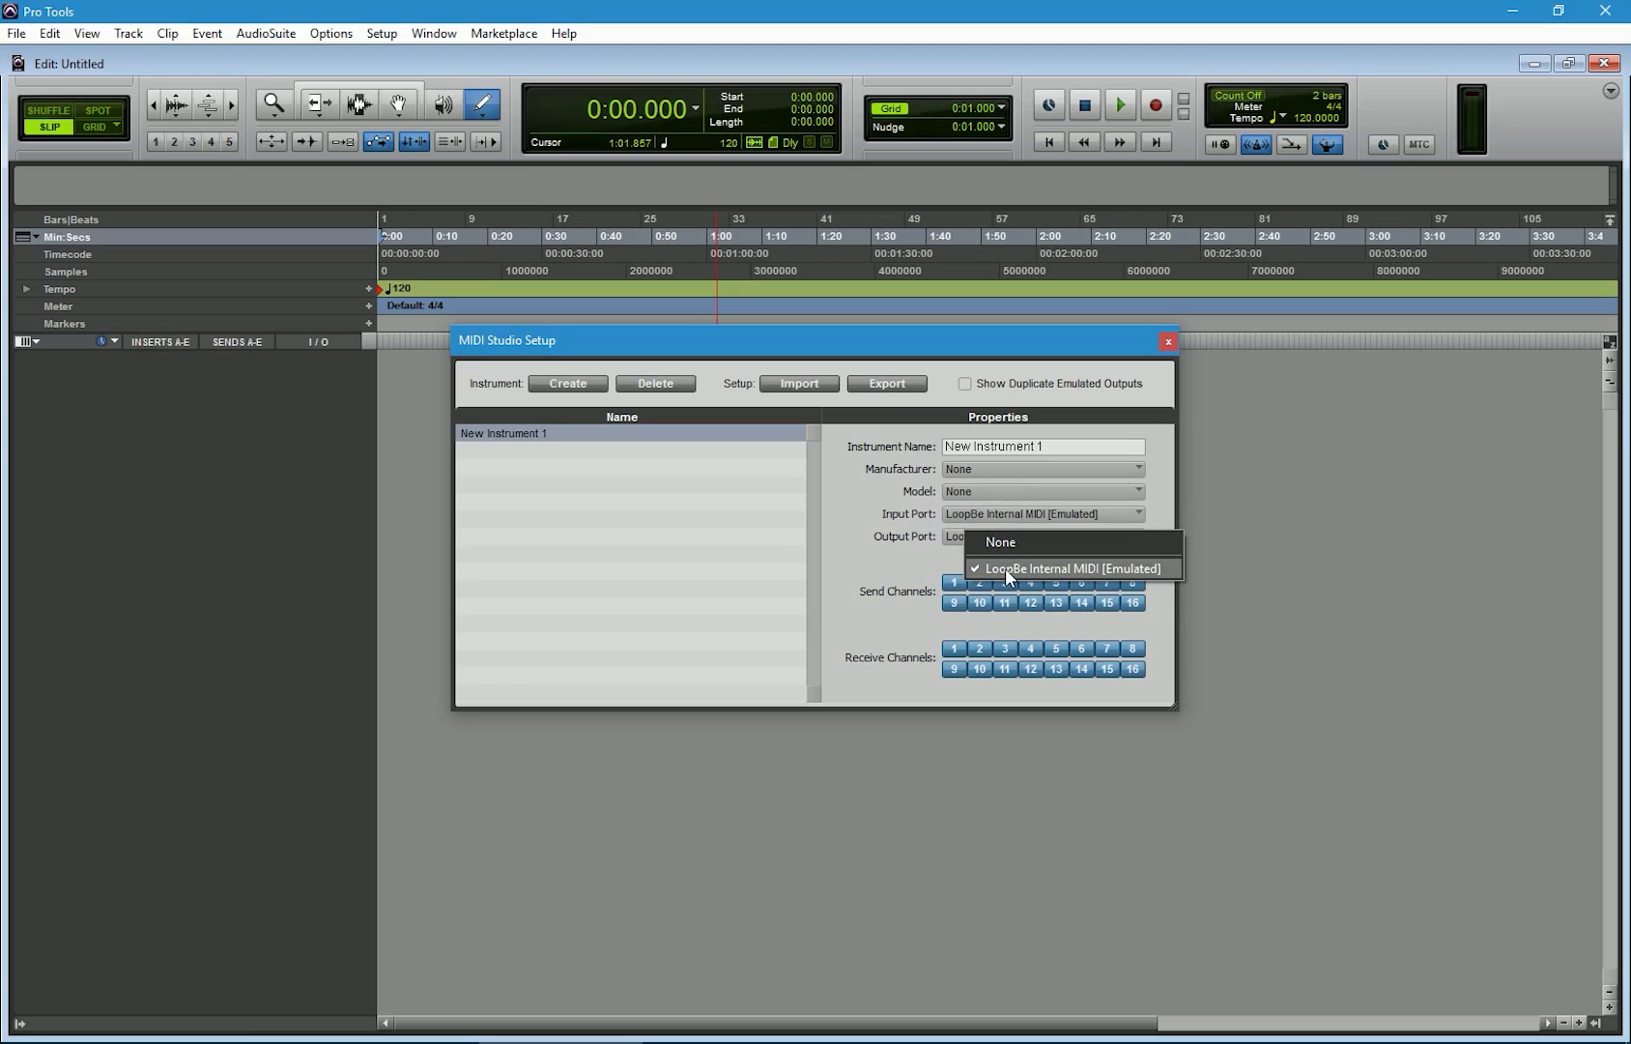
pyautogui.click(1069, 569)
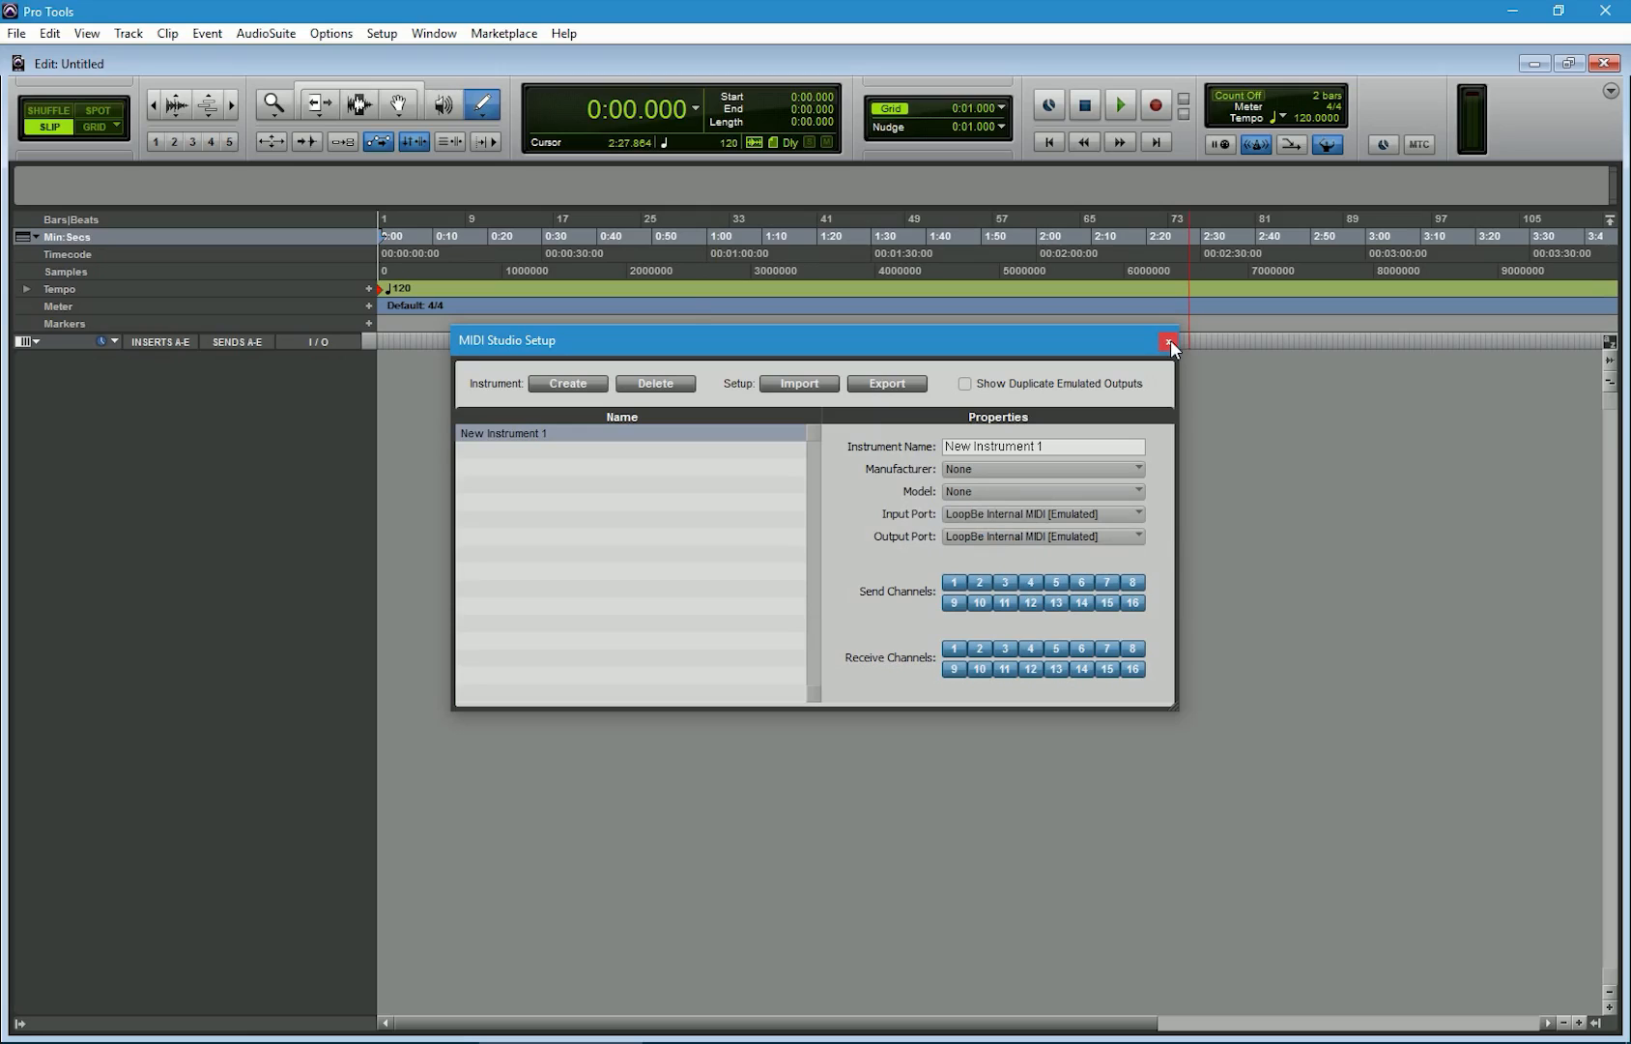
pyautogui.click(1167, 344)
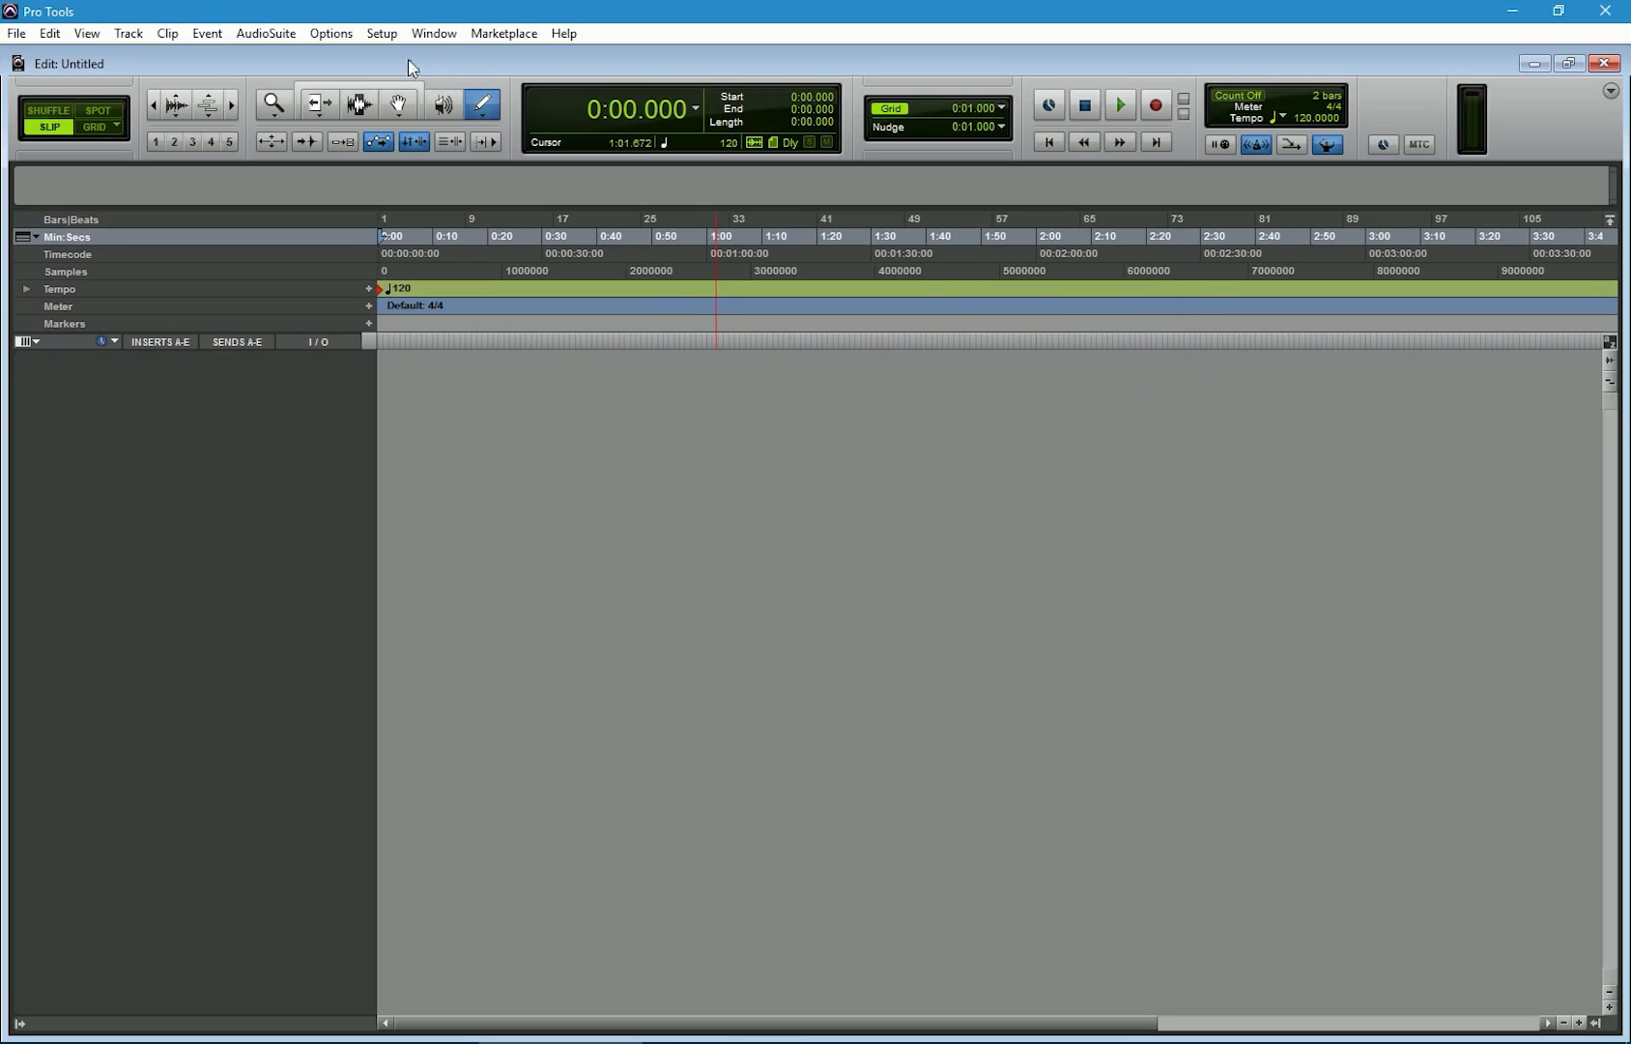
# - Set MIDI preference Default Thru Instrument to Follows First Selected MIDI Track and confirm
pyautogui.click(381, 32)
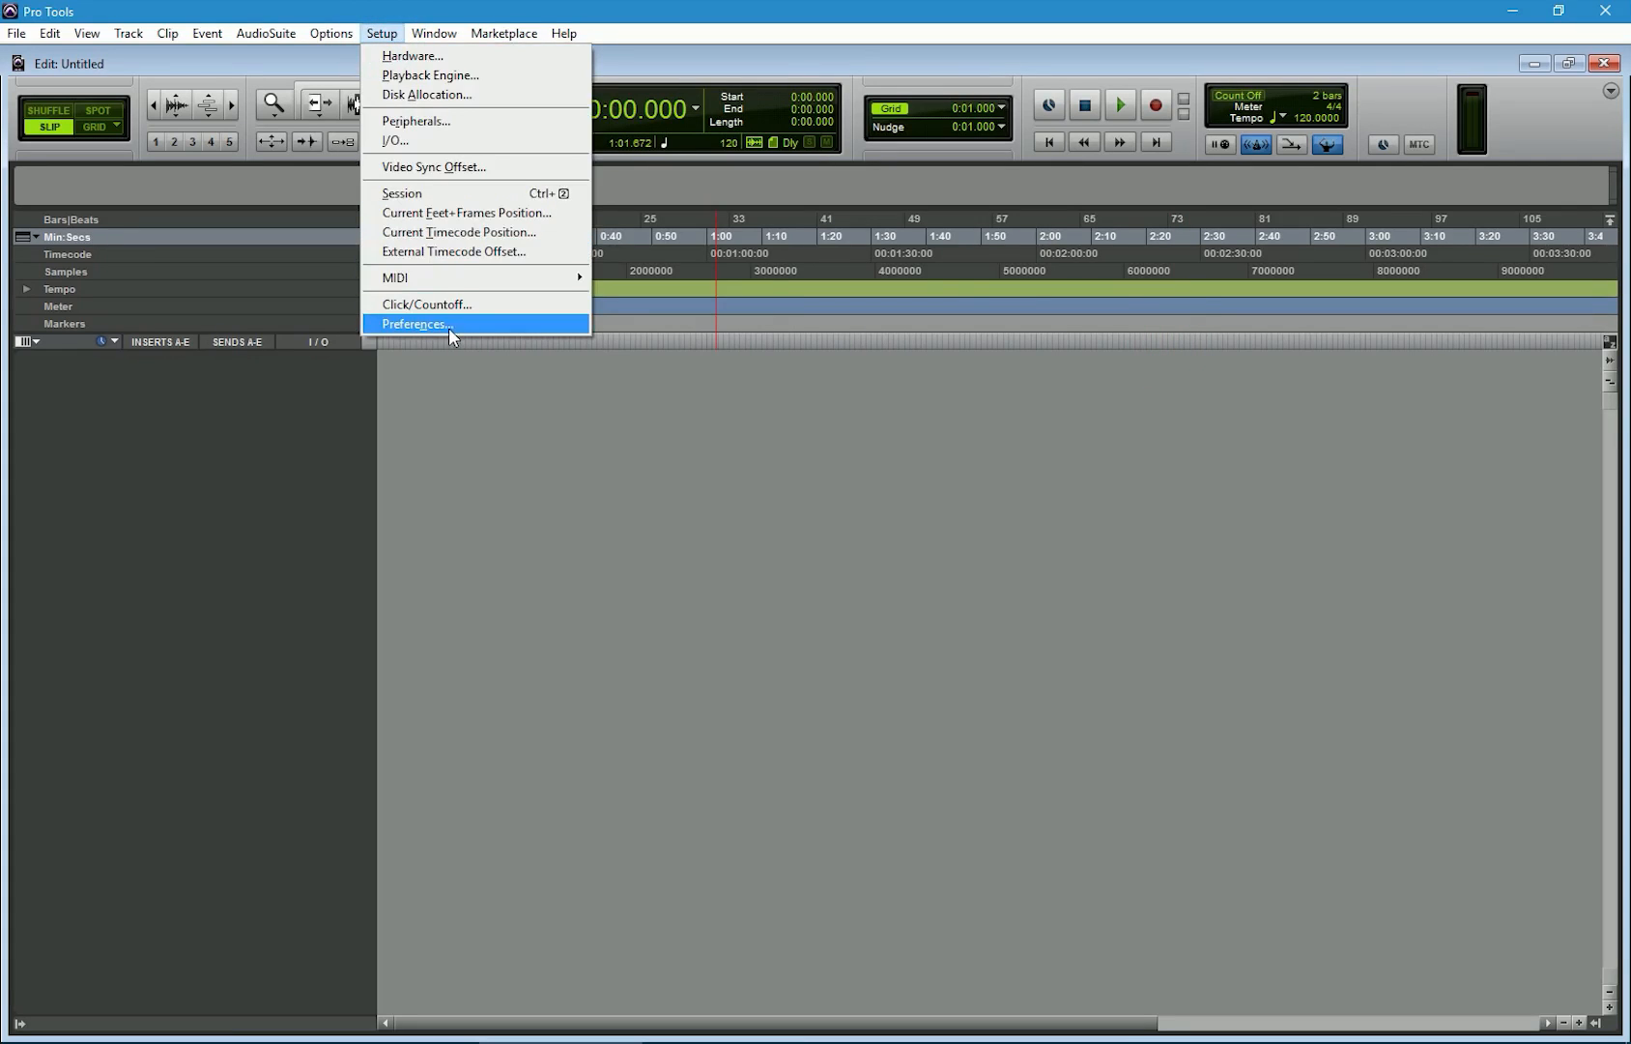
pyautogui.click(414, 324)
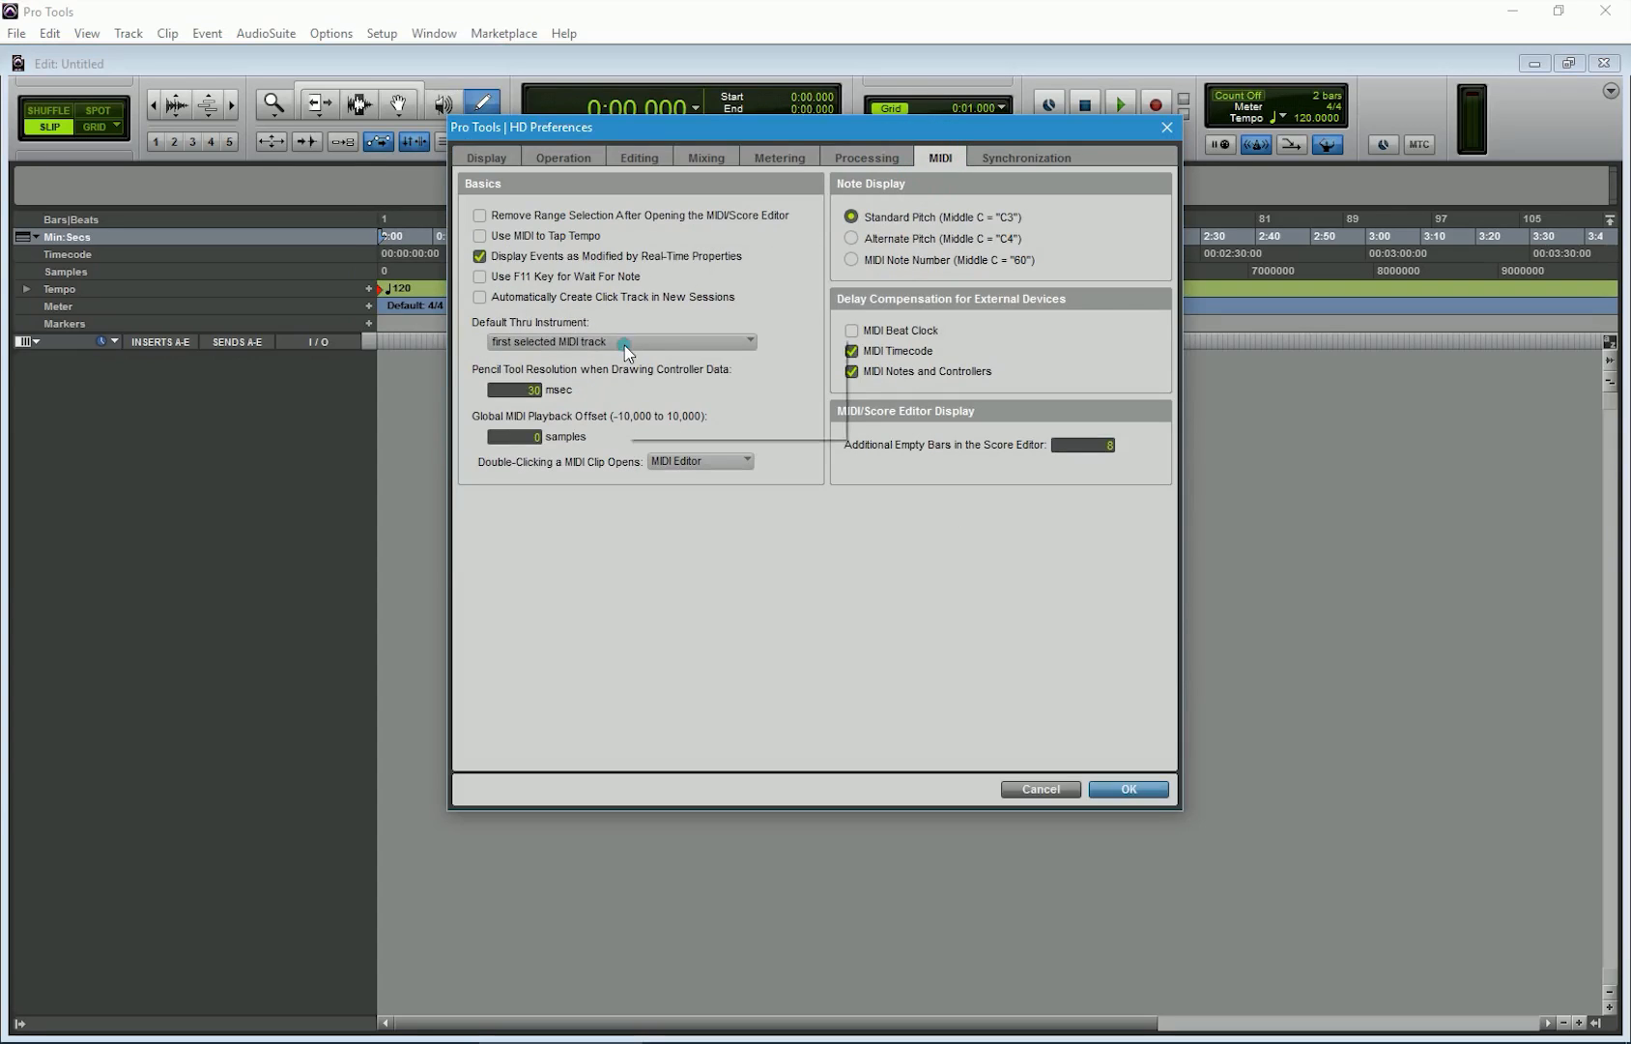
pyautogui.click(617, 341)
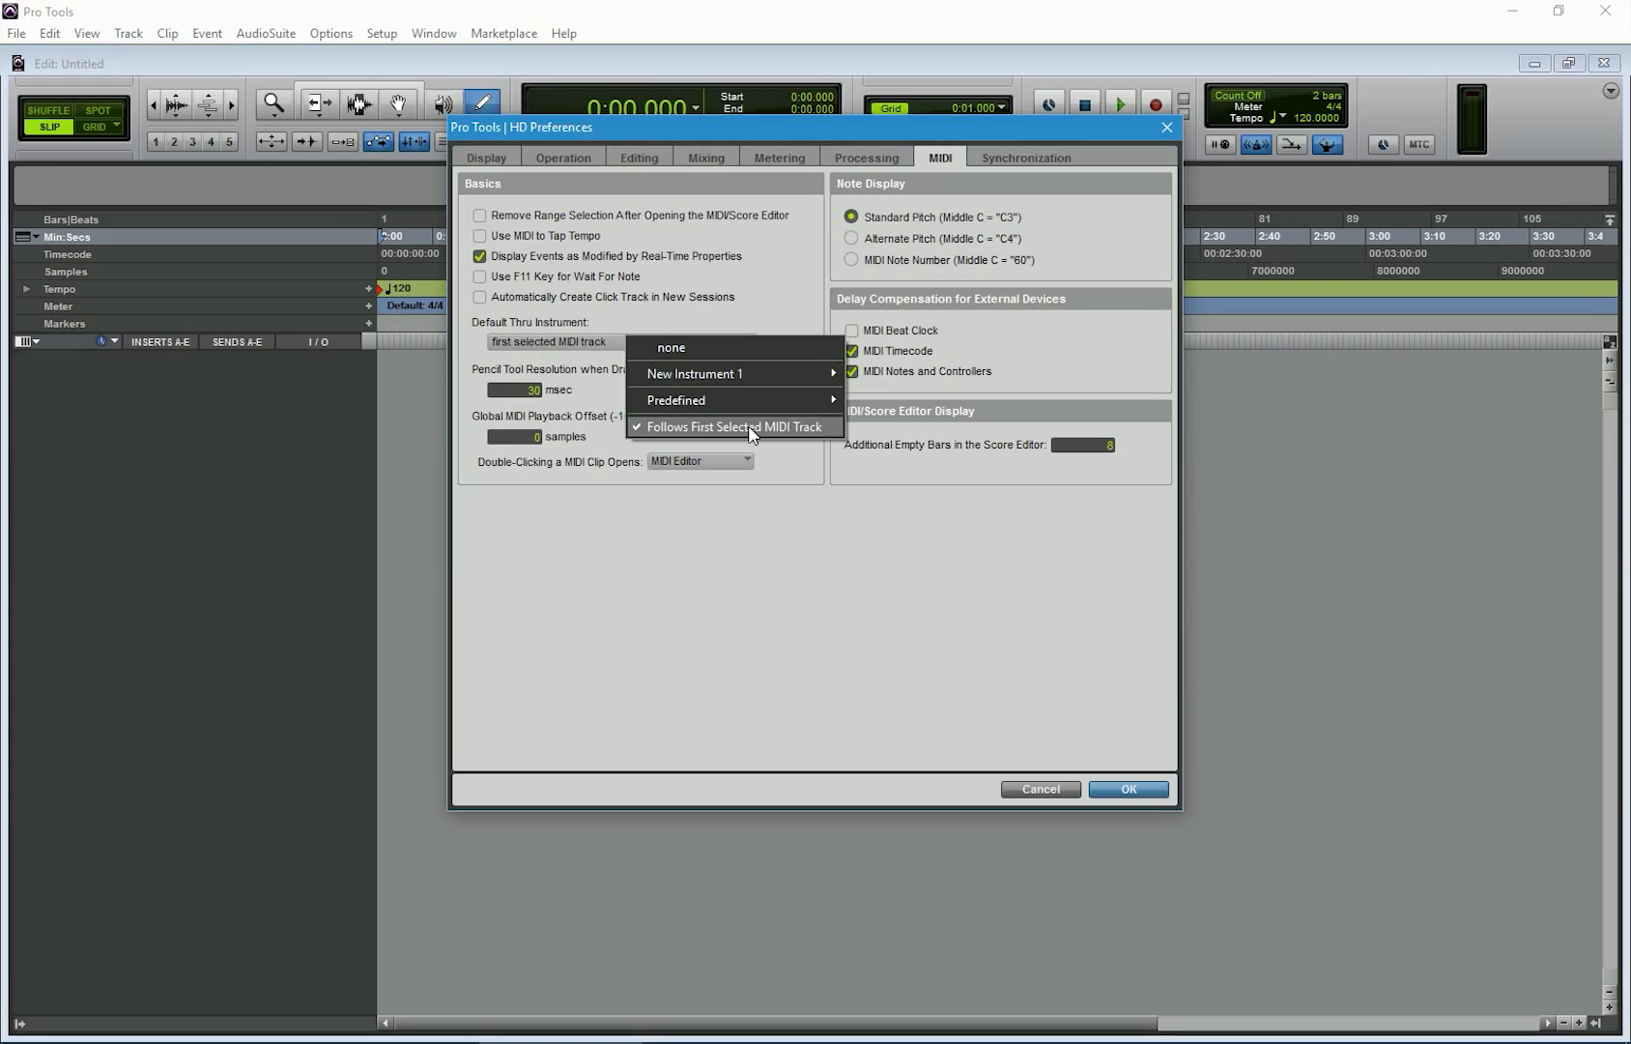
pyautogui.click(732, 425)
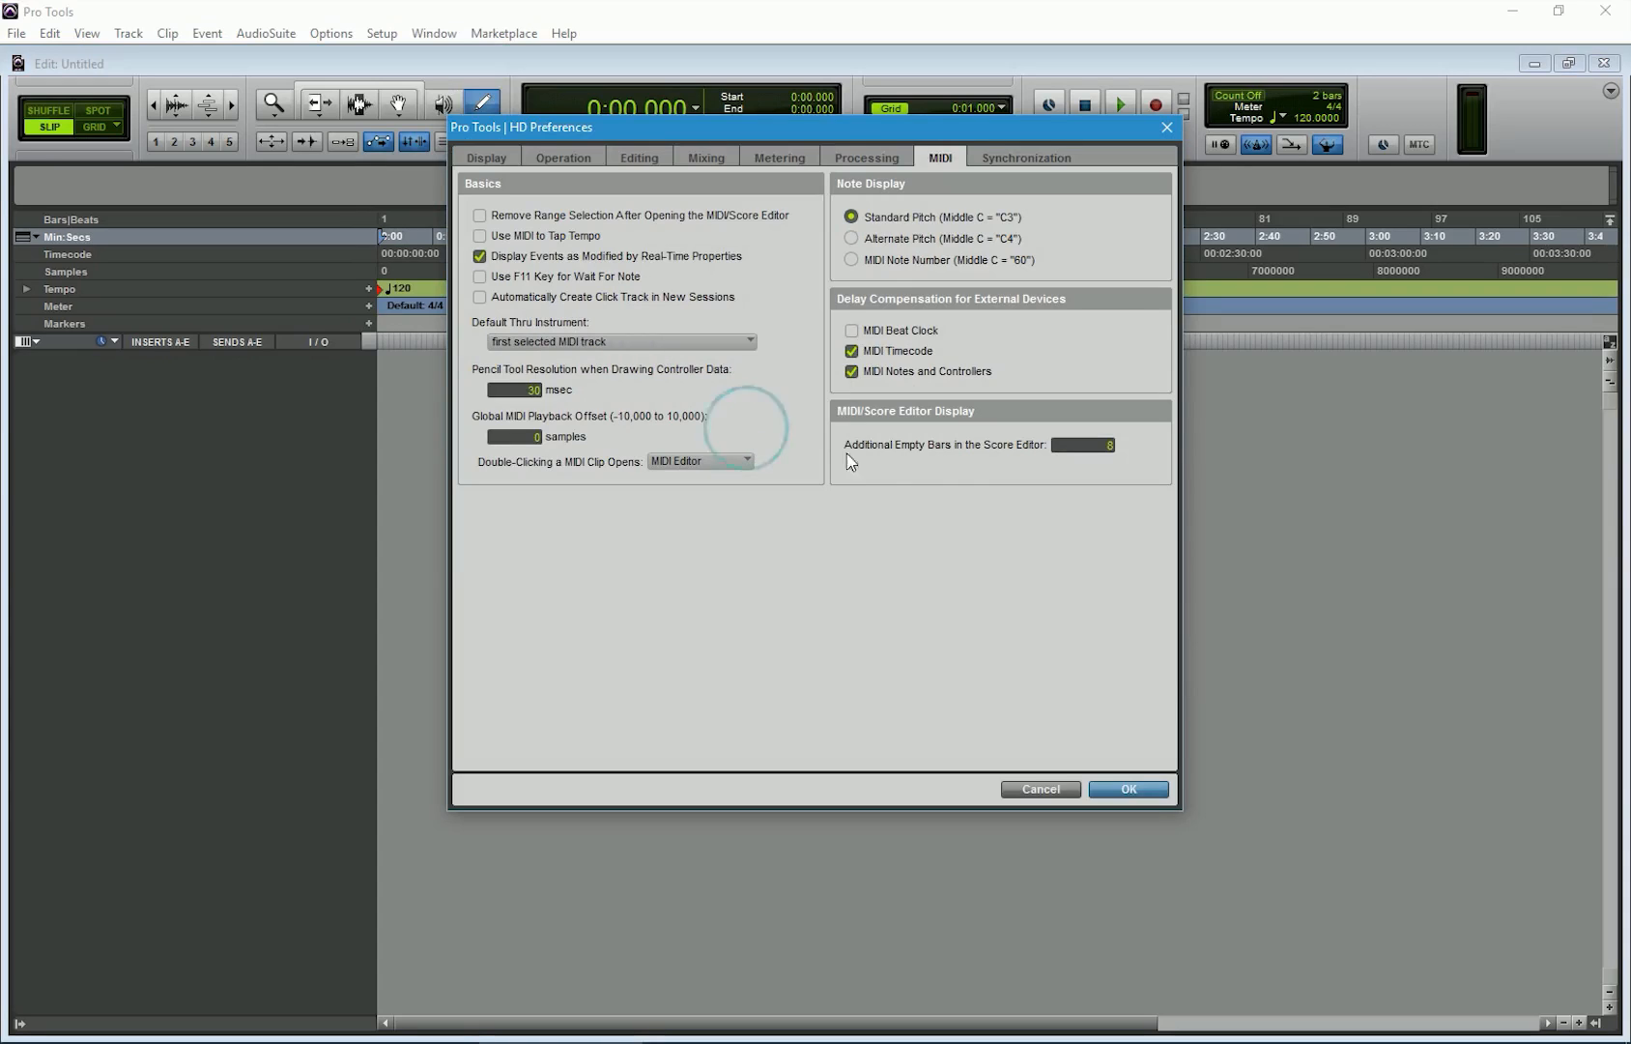
pyautogui.click(1126, 788)
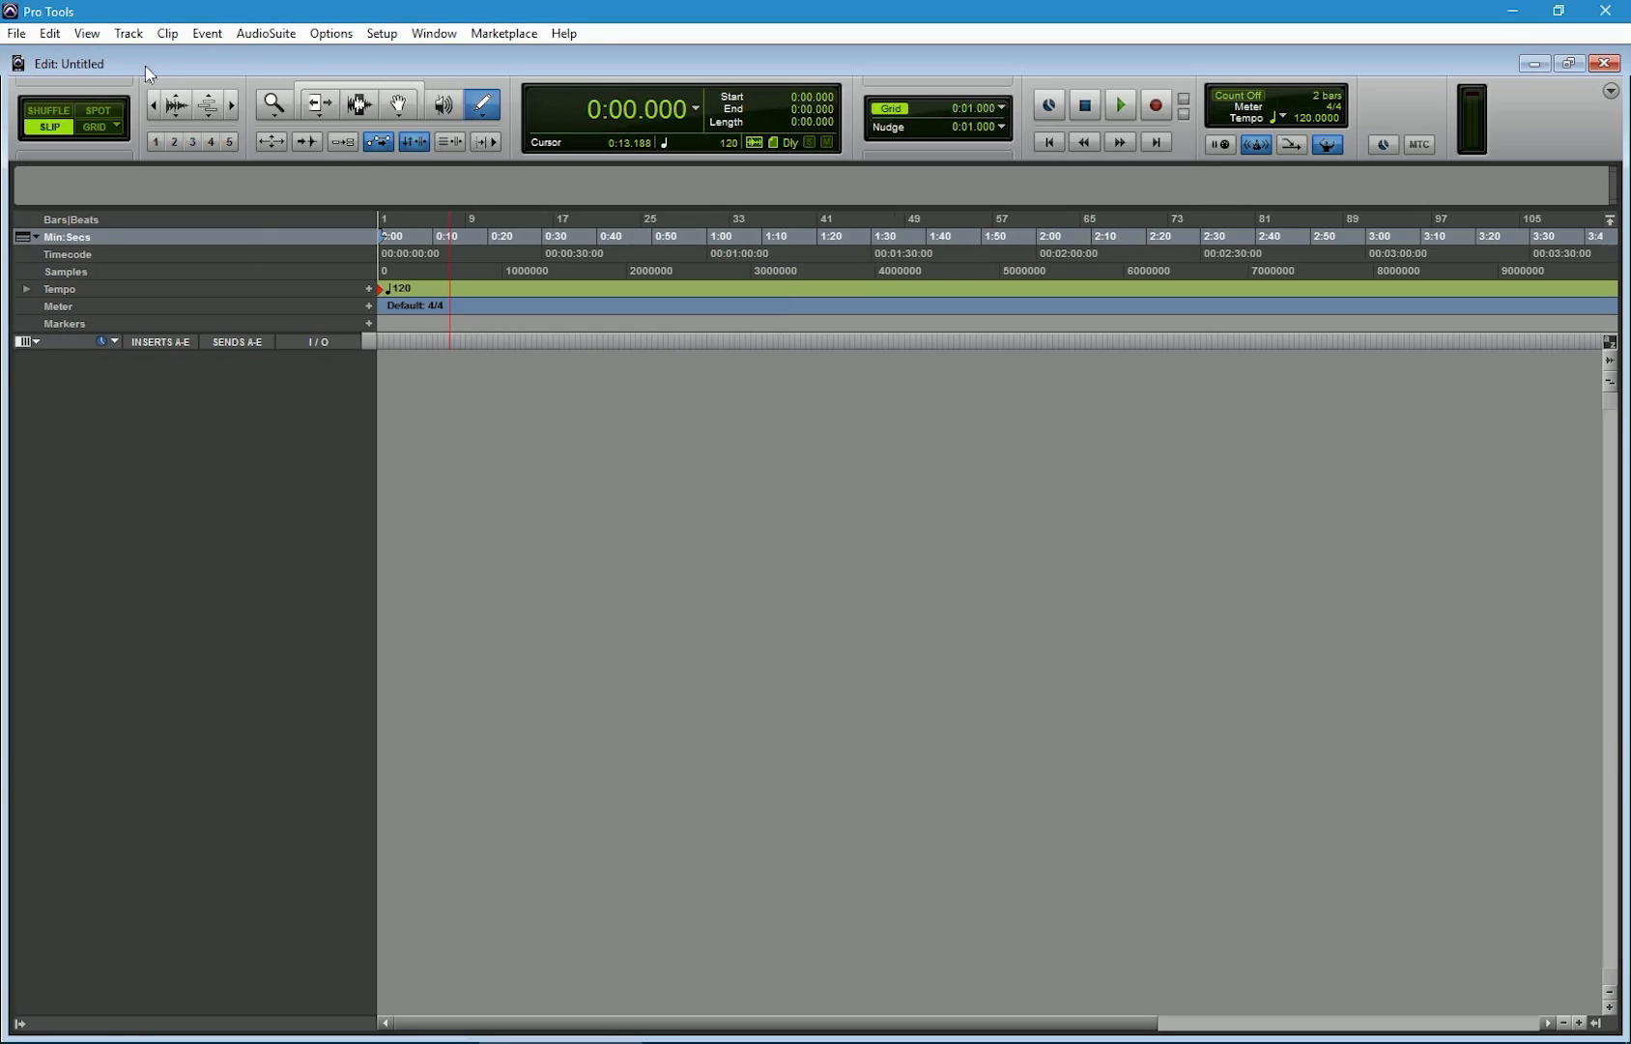
# - Create one MIDI track and one mono Aux Input track in the session
pyautogui.click(126, 33)
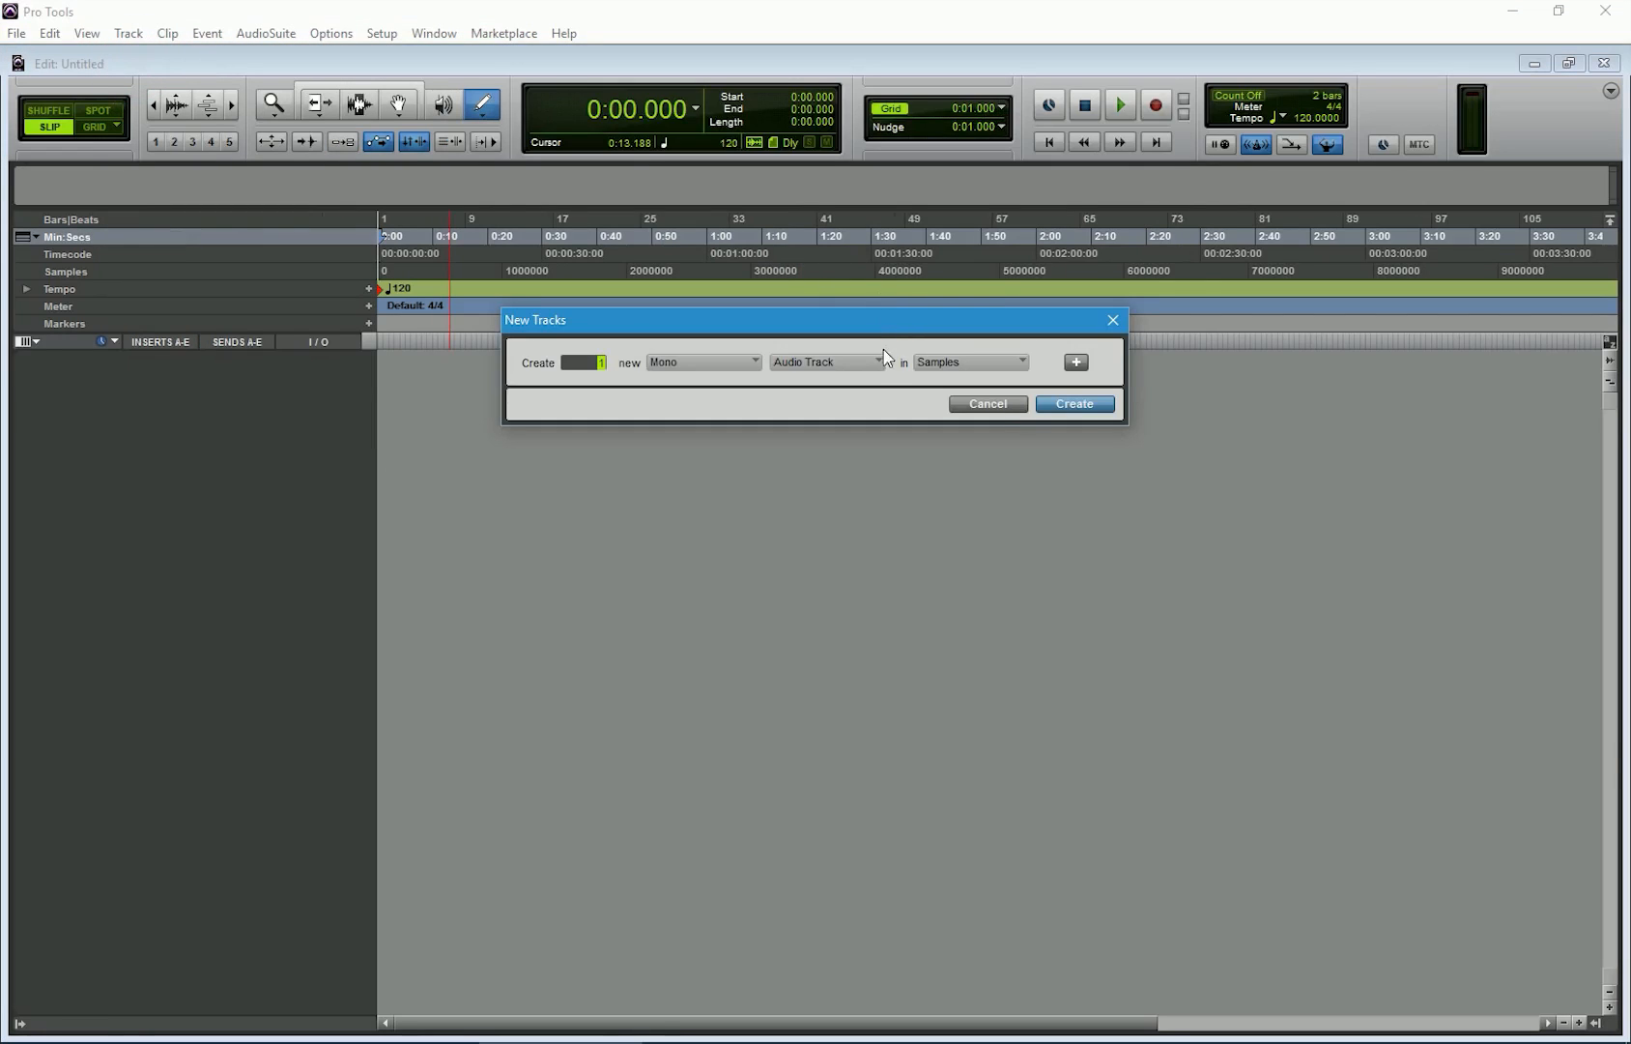
pyautogui.click(1074, 404)
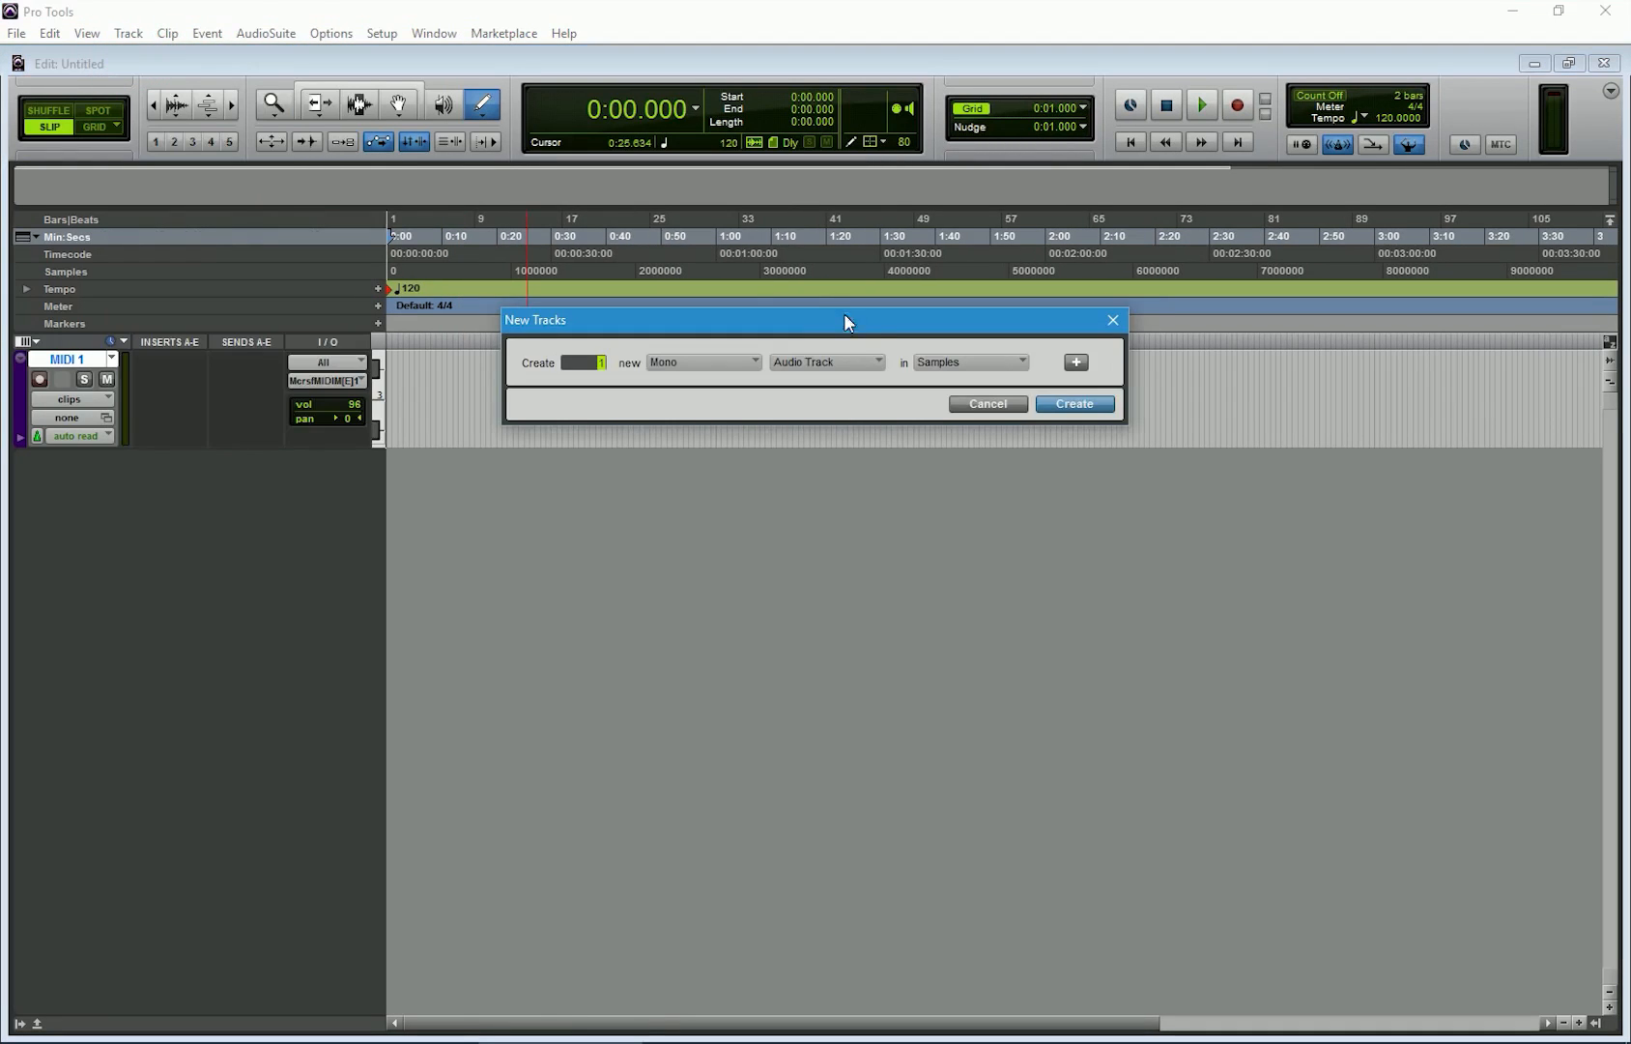
pyautogui.click(826, 362)
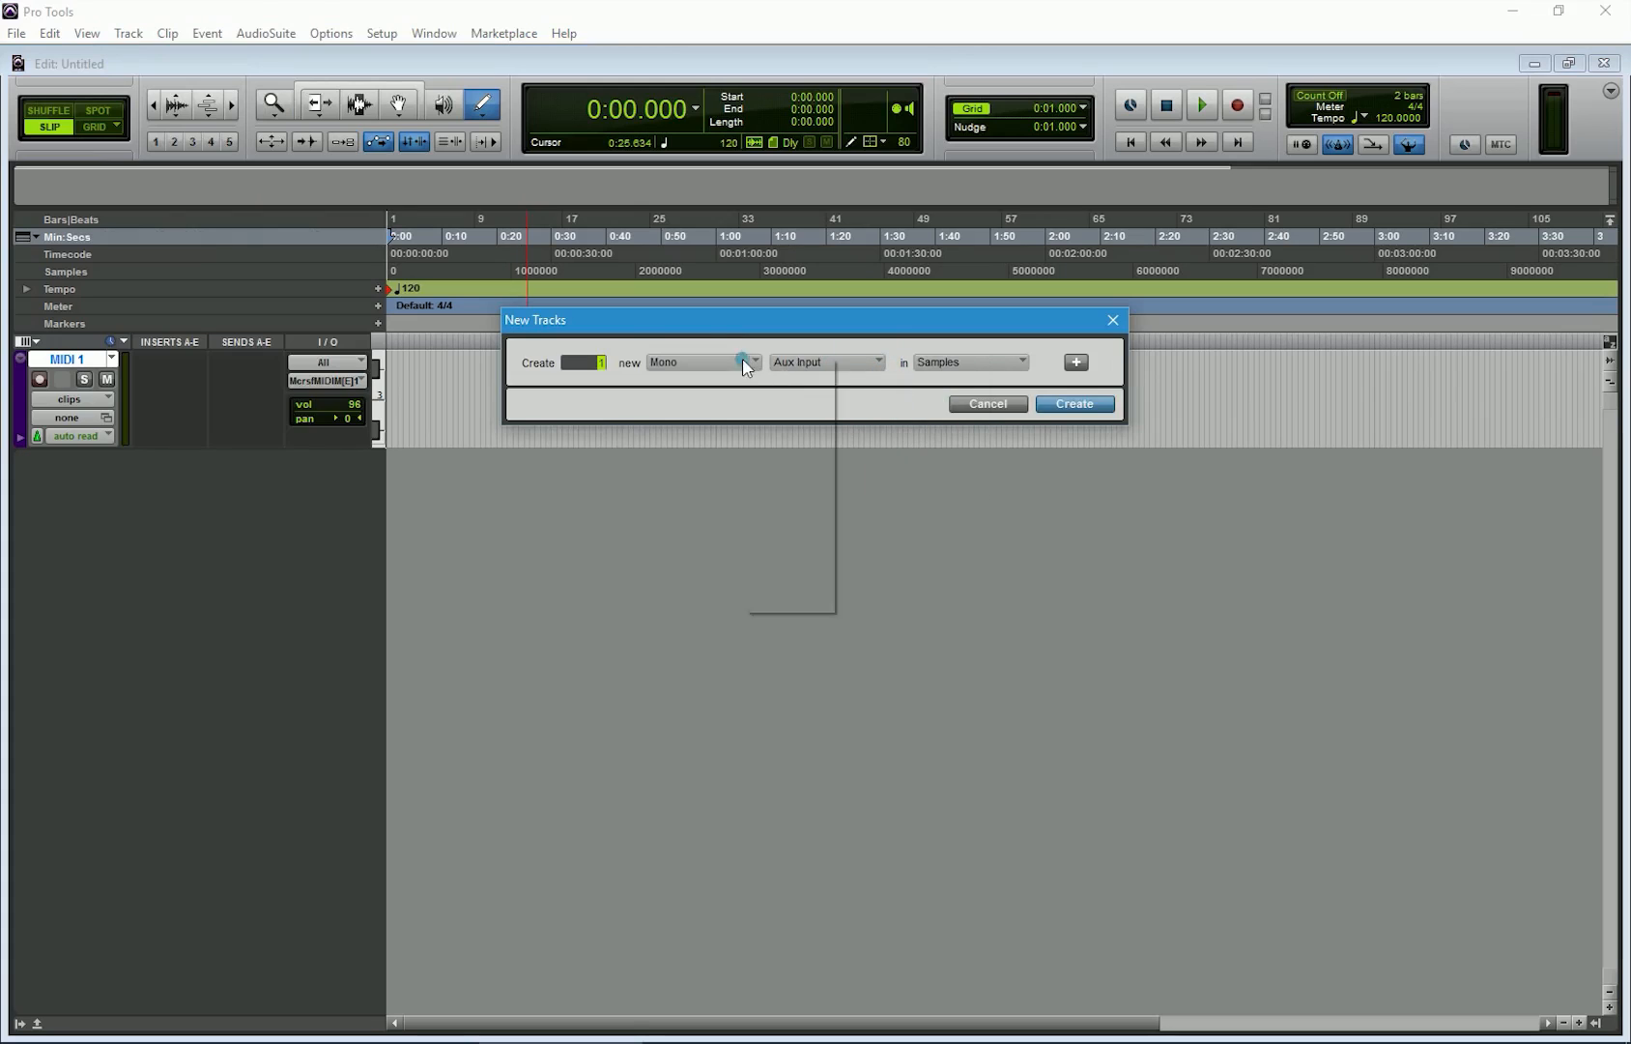
pyautogui.click(1074, 404)
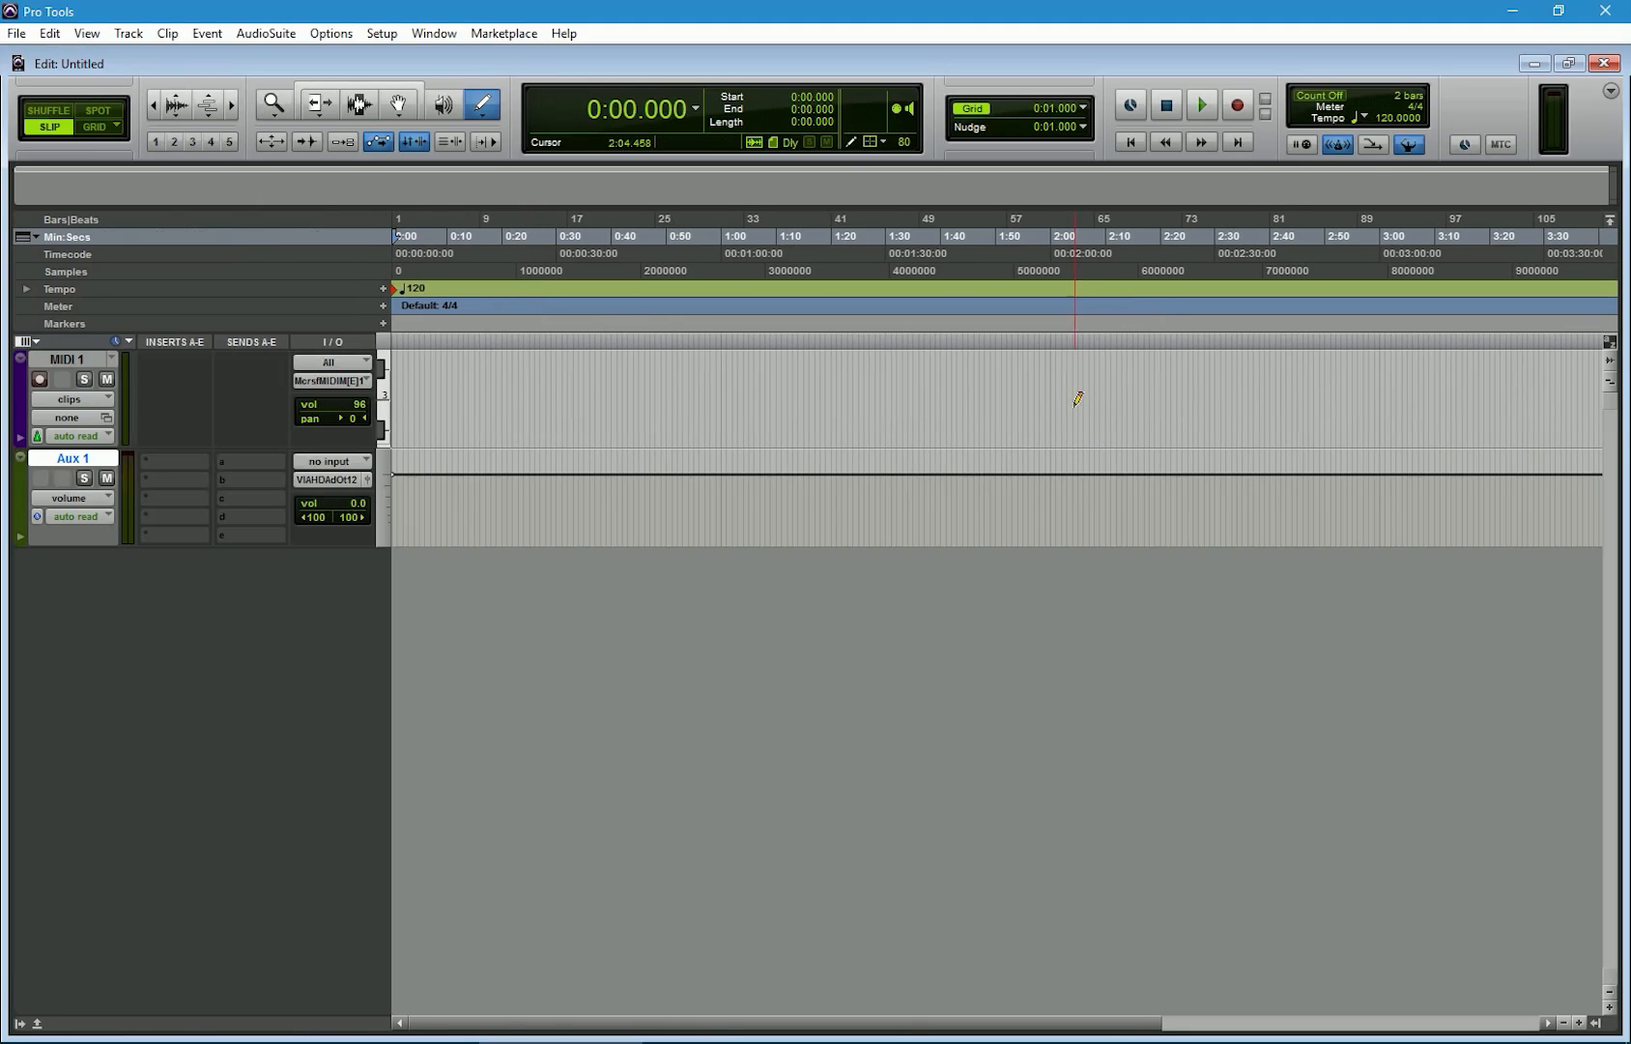
pyautogui.click(151, 466)
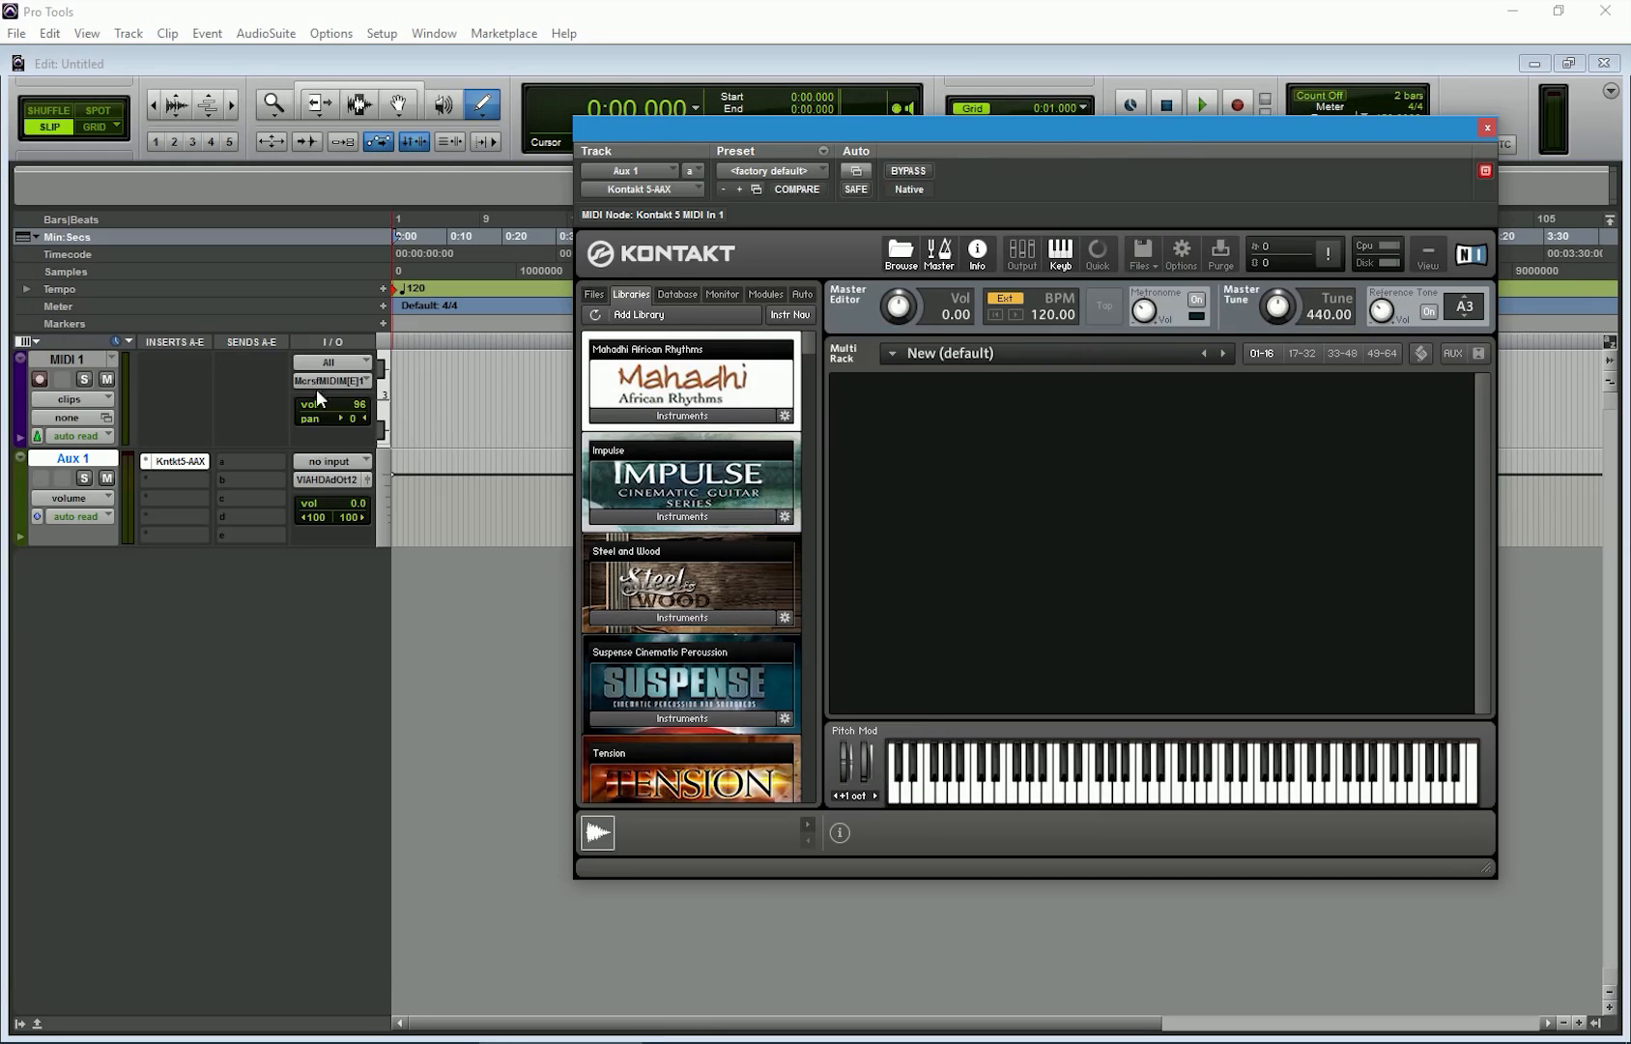
# - Route MIDI 1 to Kontakt 5 MIDI In channel 1 and load gentle blur.nki
pyautogui.click(333, 381)
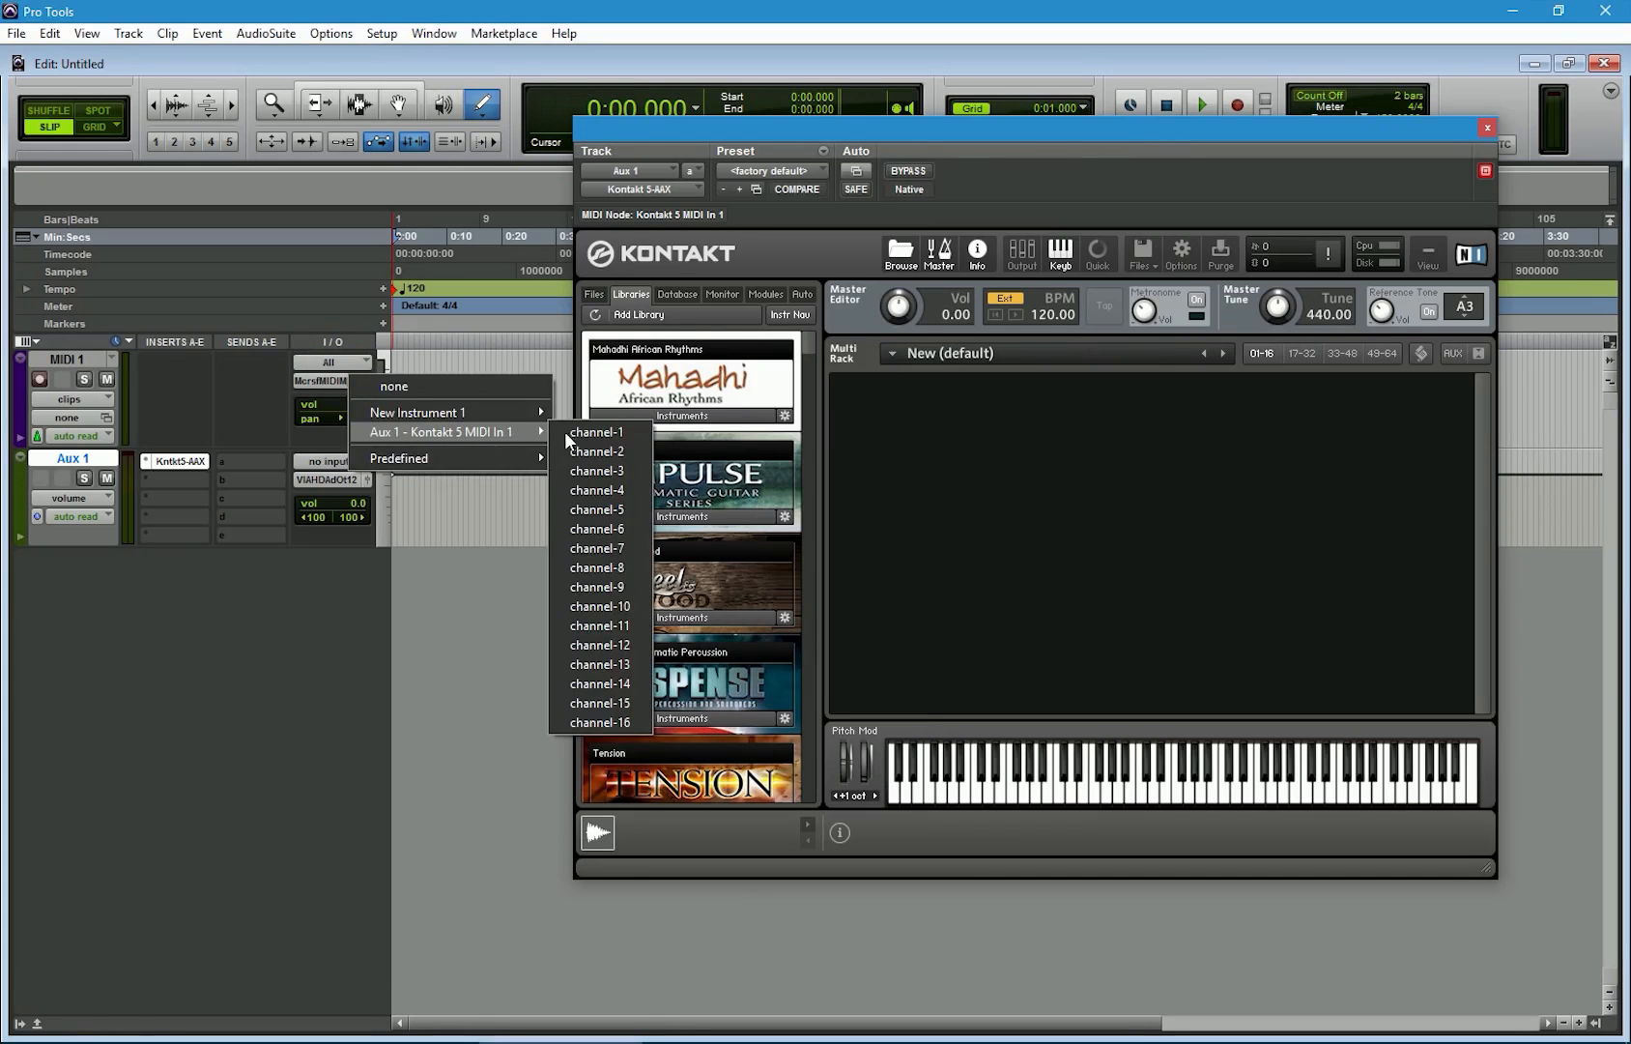
pyautogui.click(597, 432)
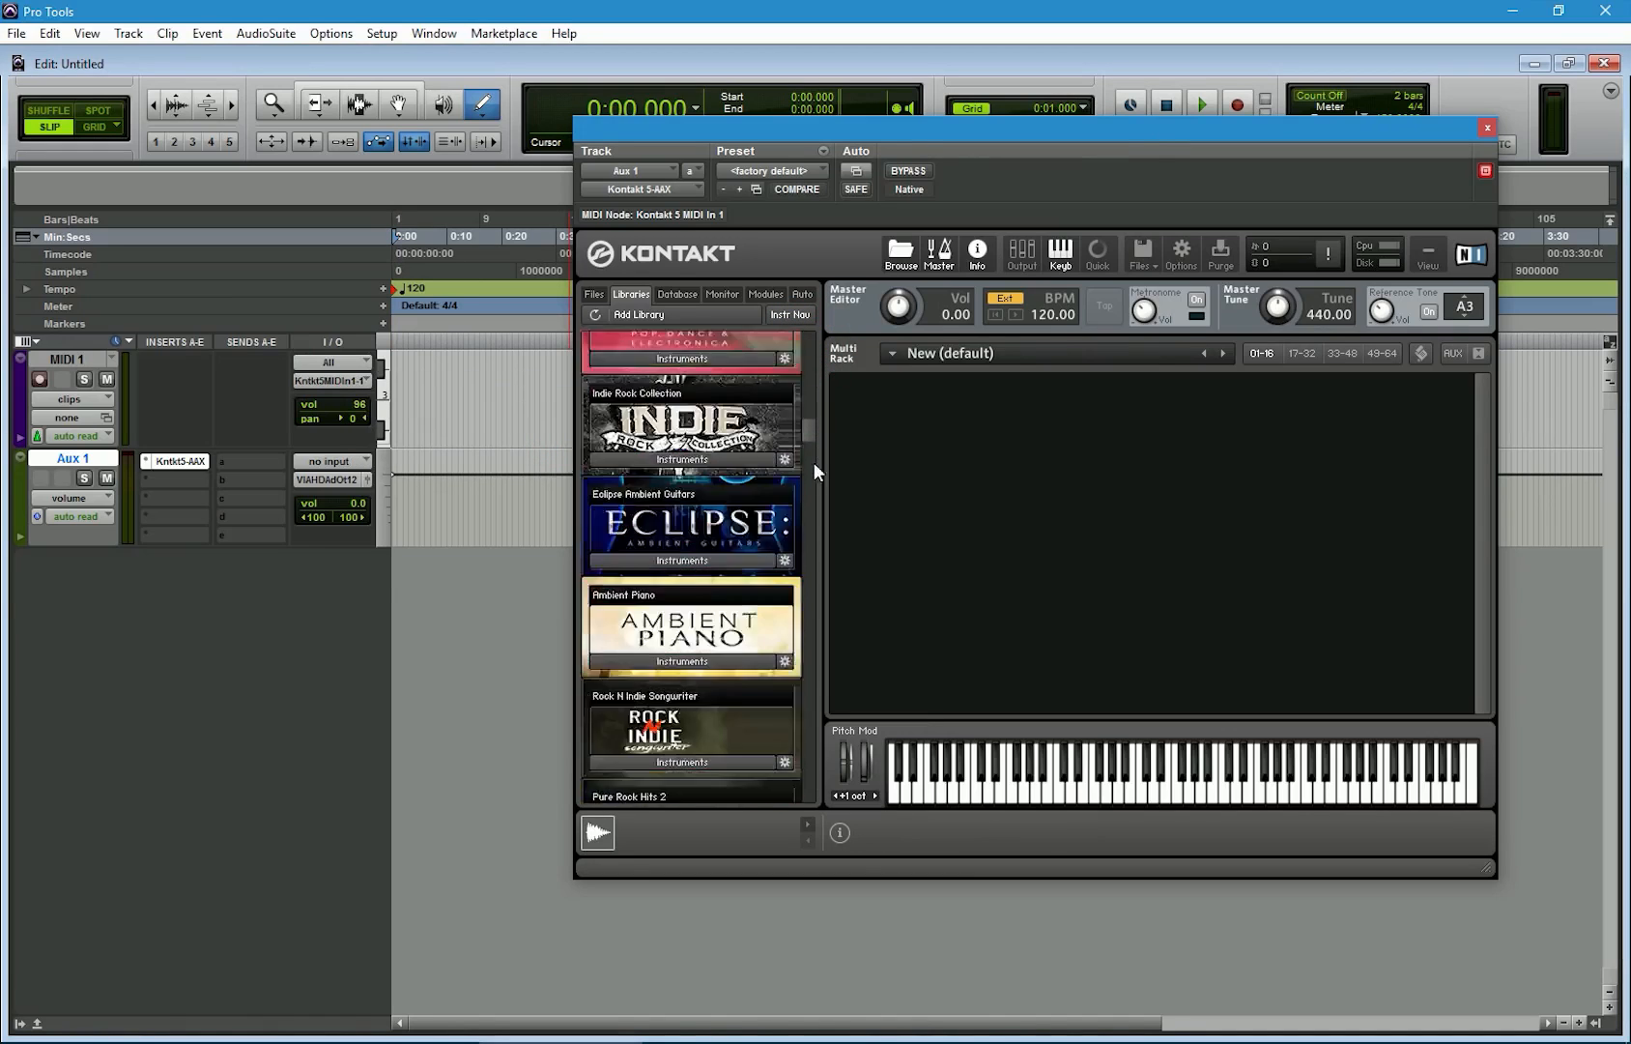
pyautogui.scroll(-3)
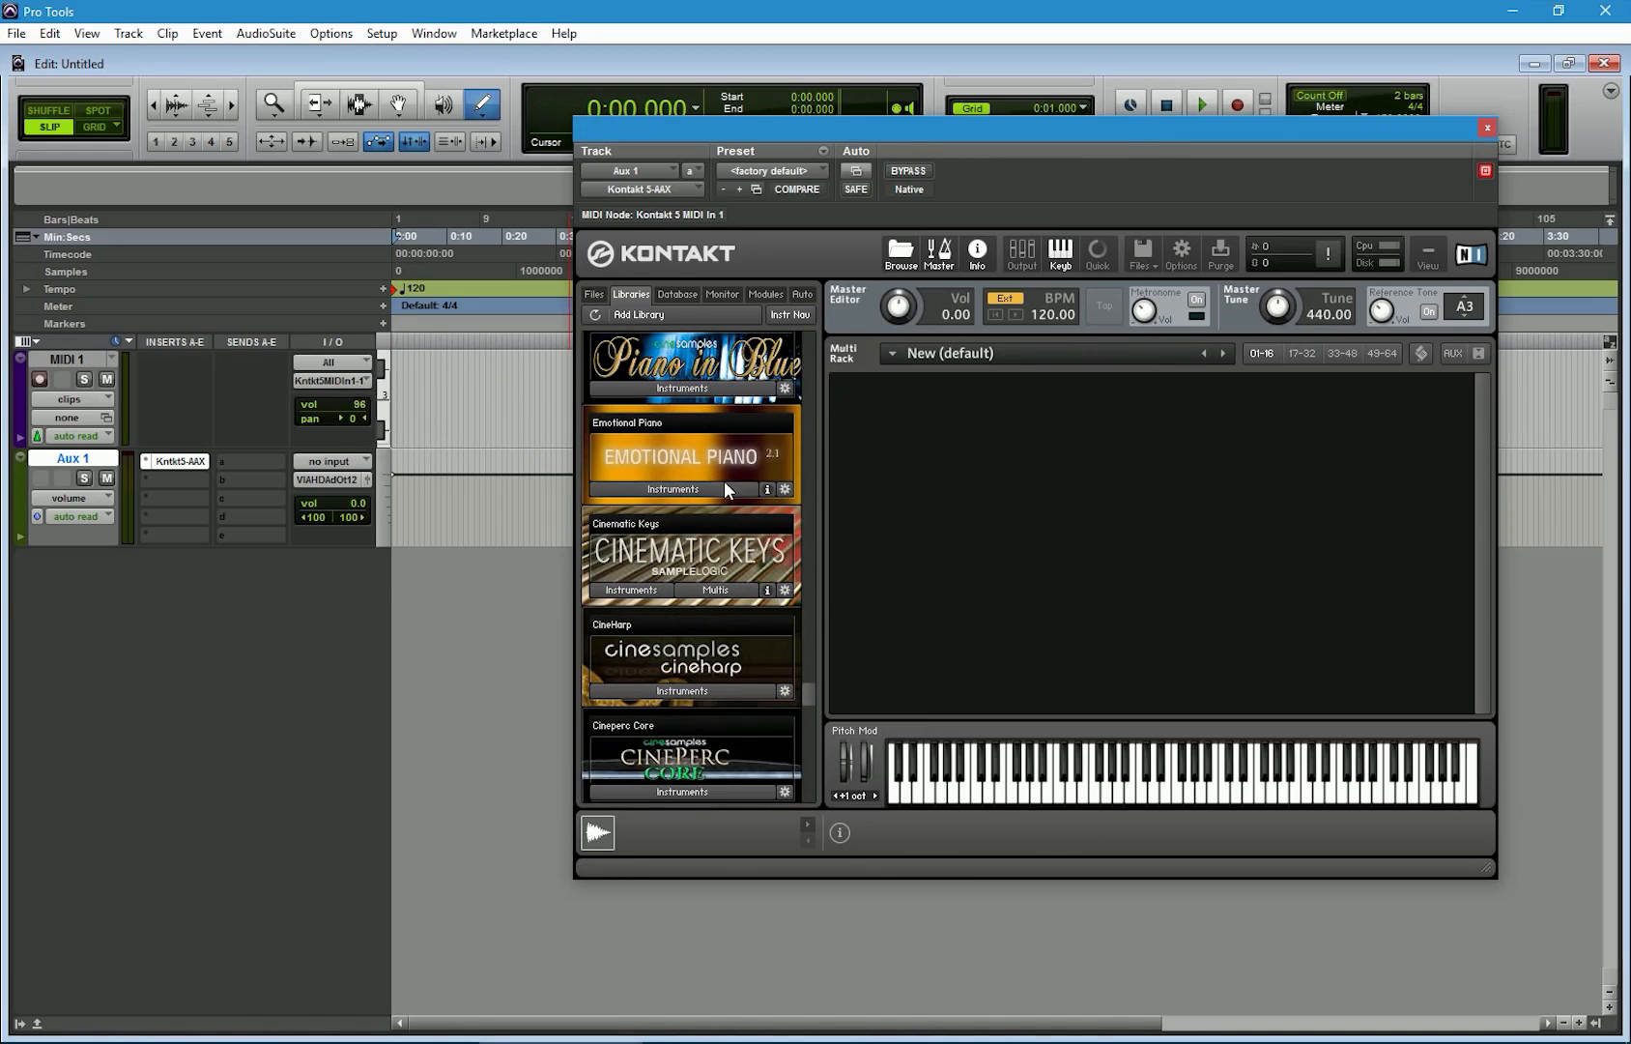
pyautogui.click(657, 489)
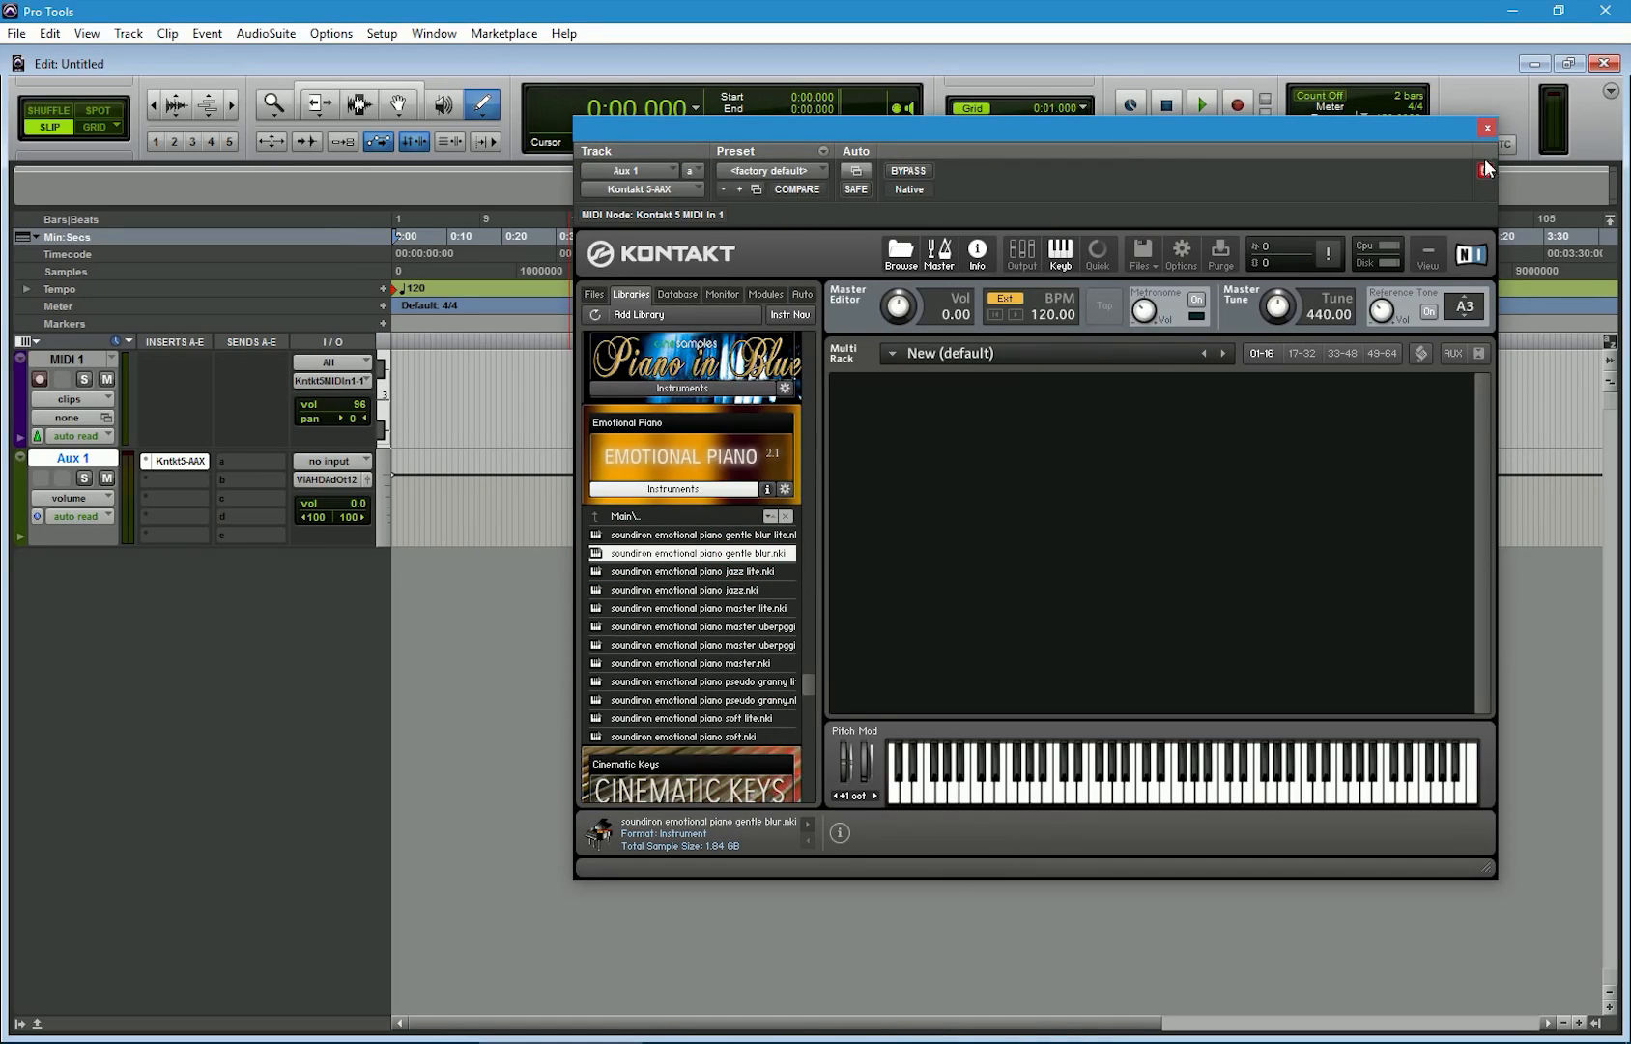
pyautogui.doubleClick(694, 553)
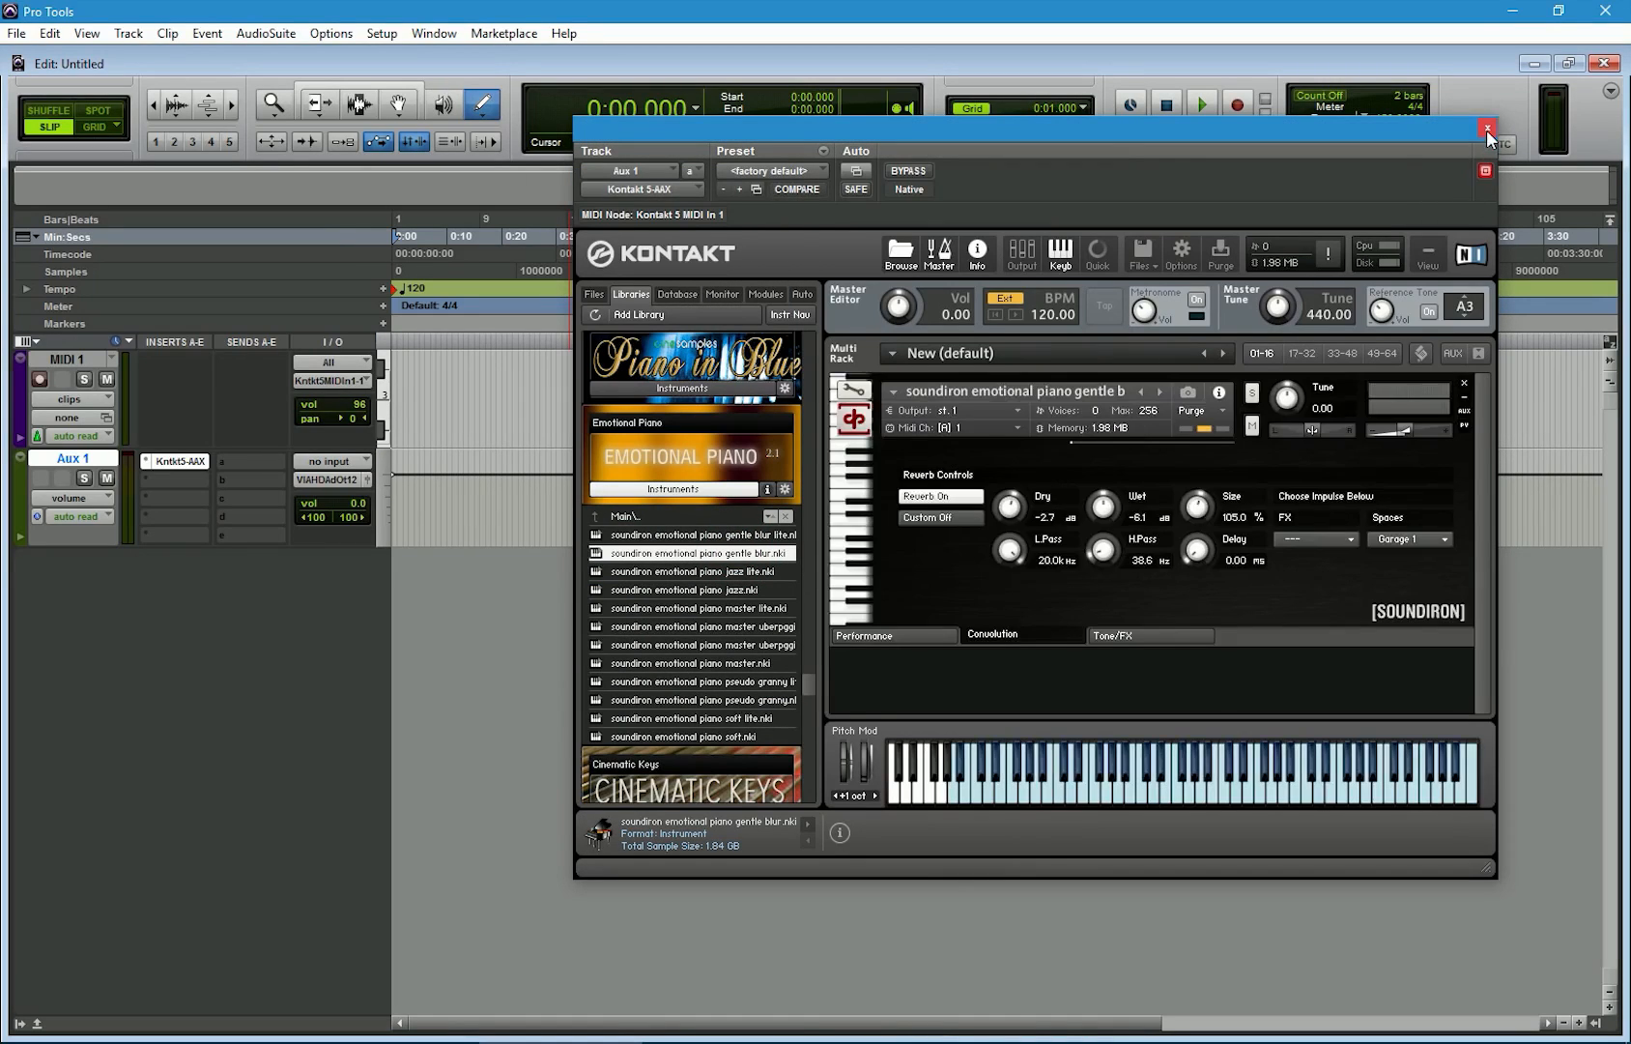
pyautogui.click(1486, 128)
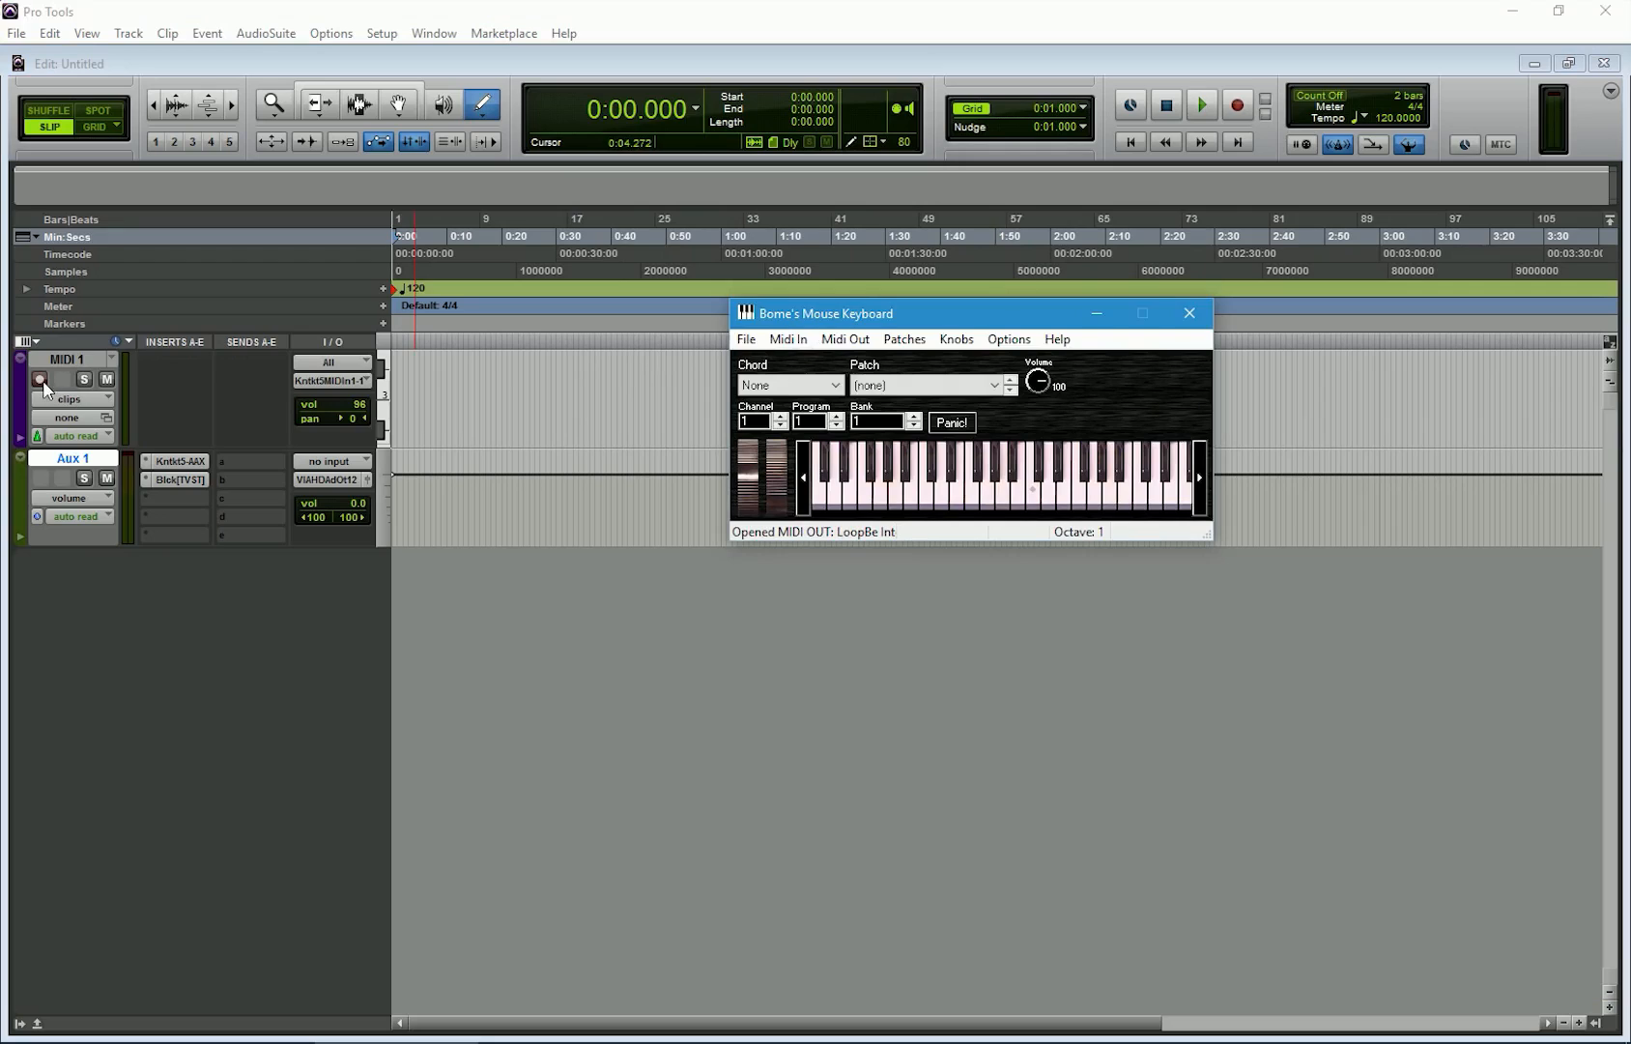
# - Record-enable the MIDI 1 track and start a recording pass
pyautogui.click(1200, 104)
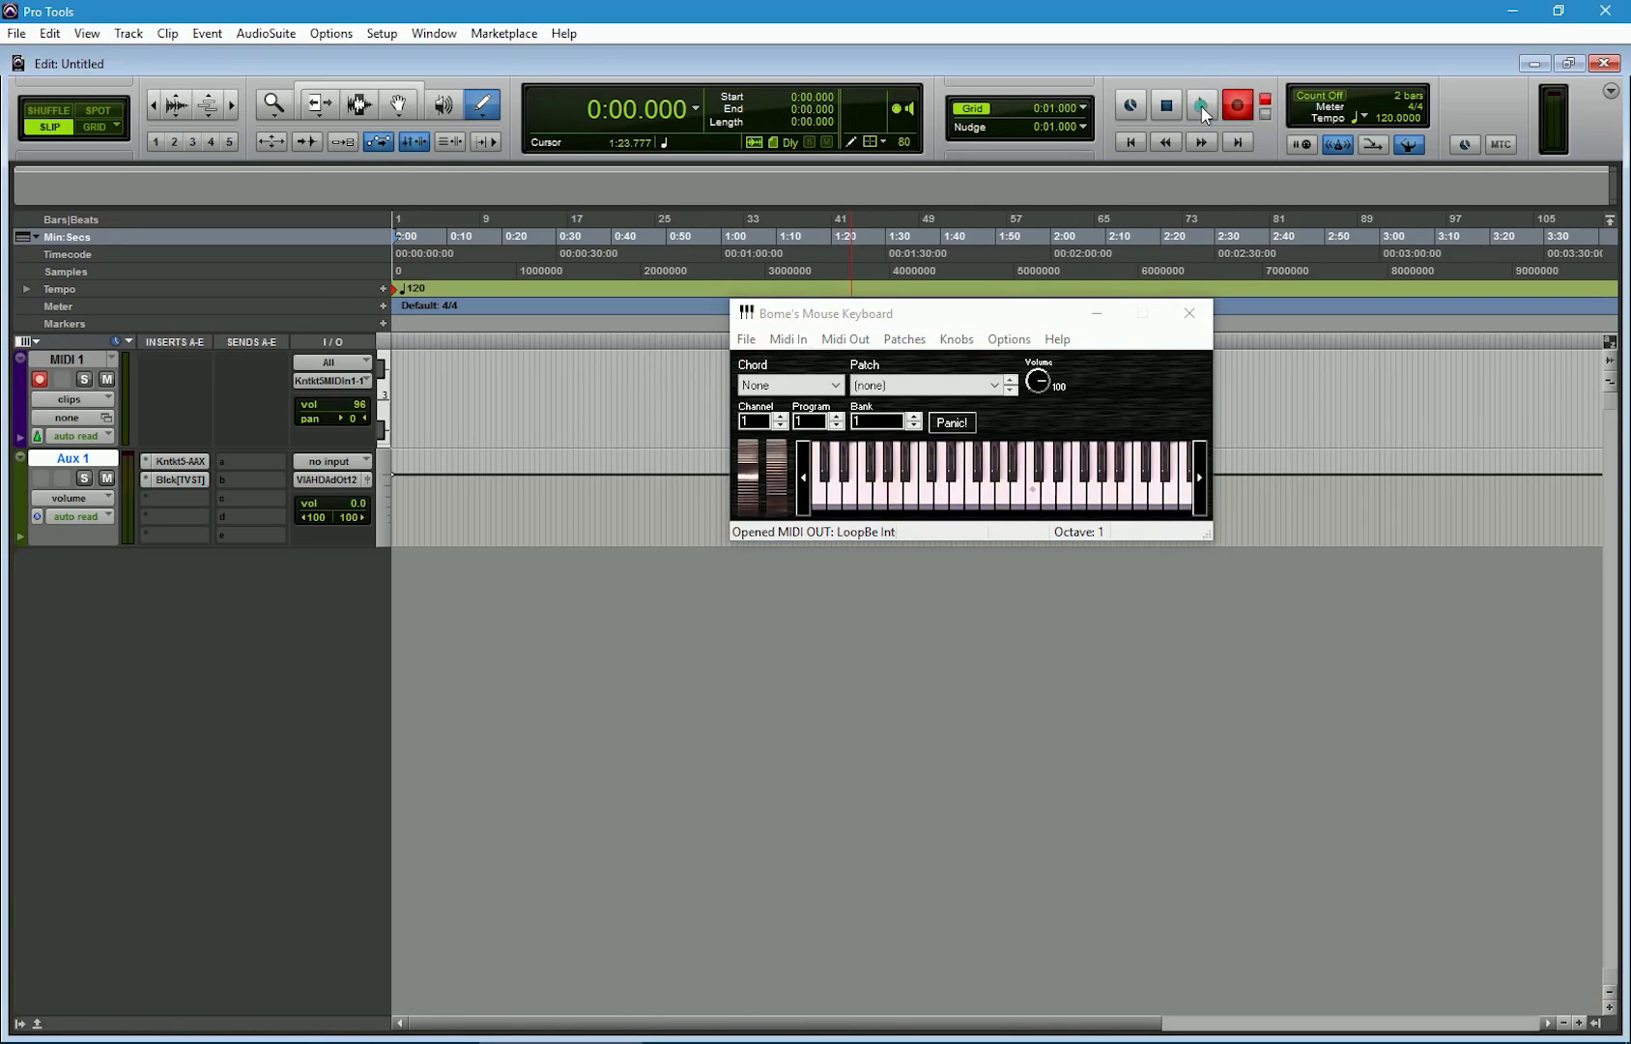
pyautogui.click(1199, 105)
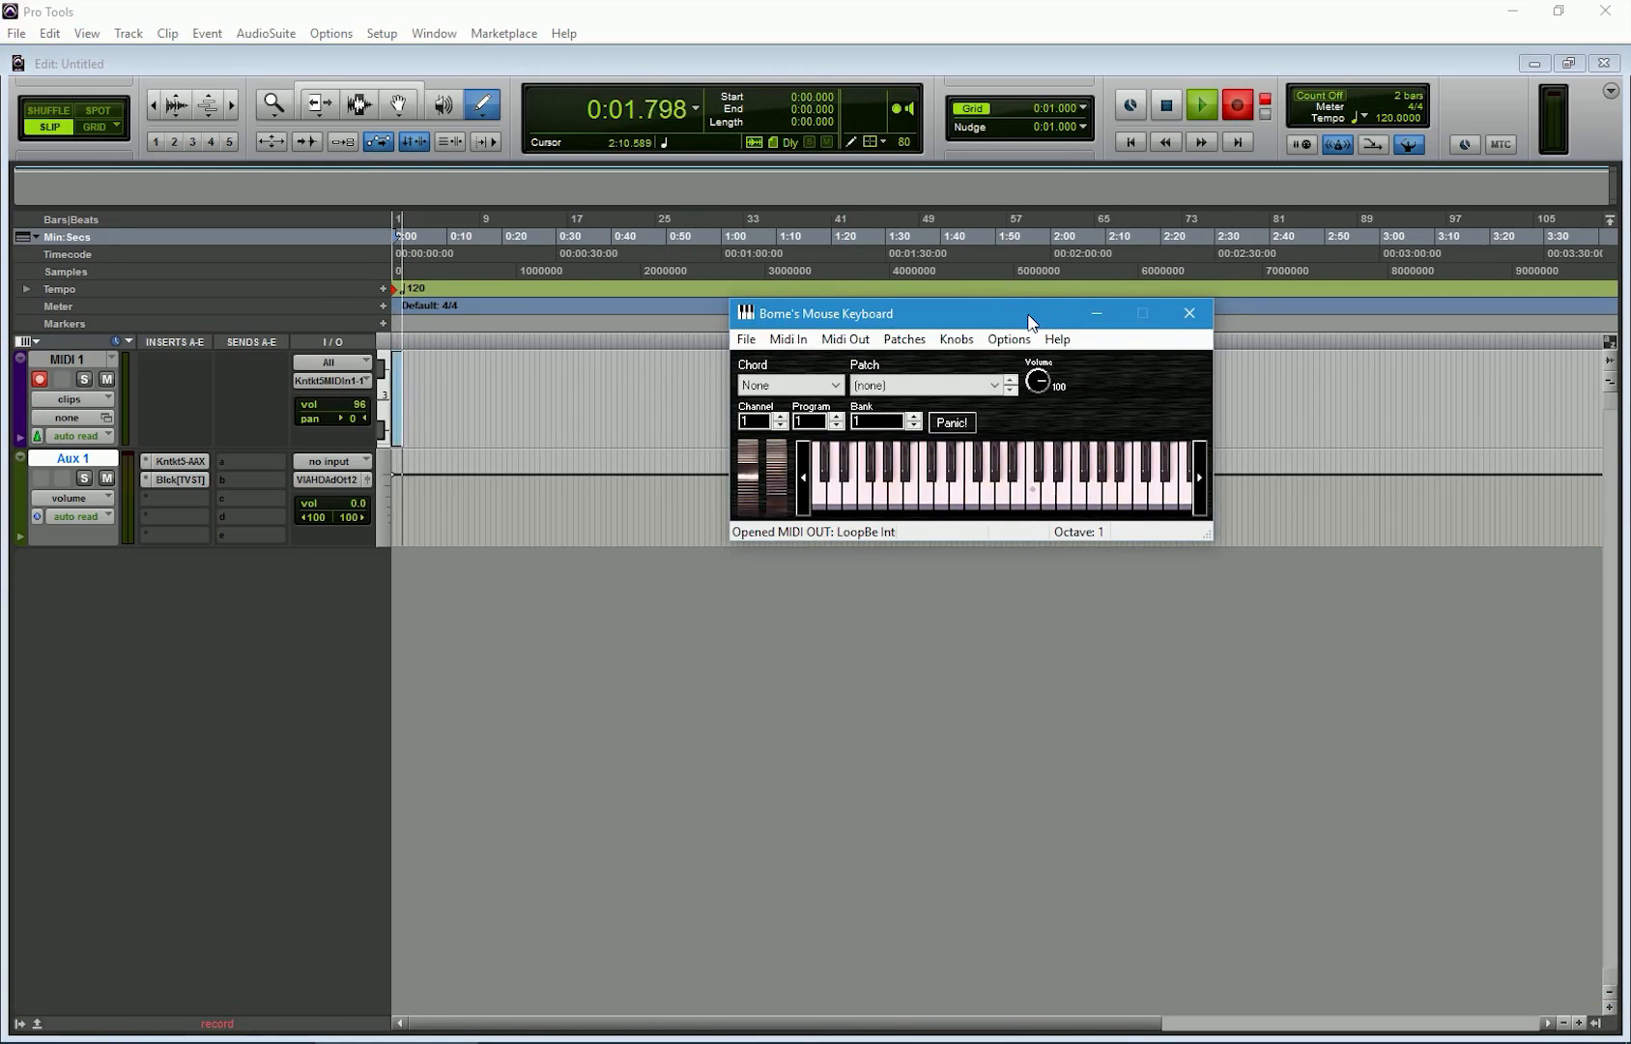
# - Play notes on Bome's Mouse Keyboard into MIDI 1, then stop recording
pyautogui.click(866, 484)
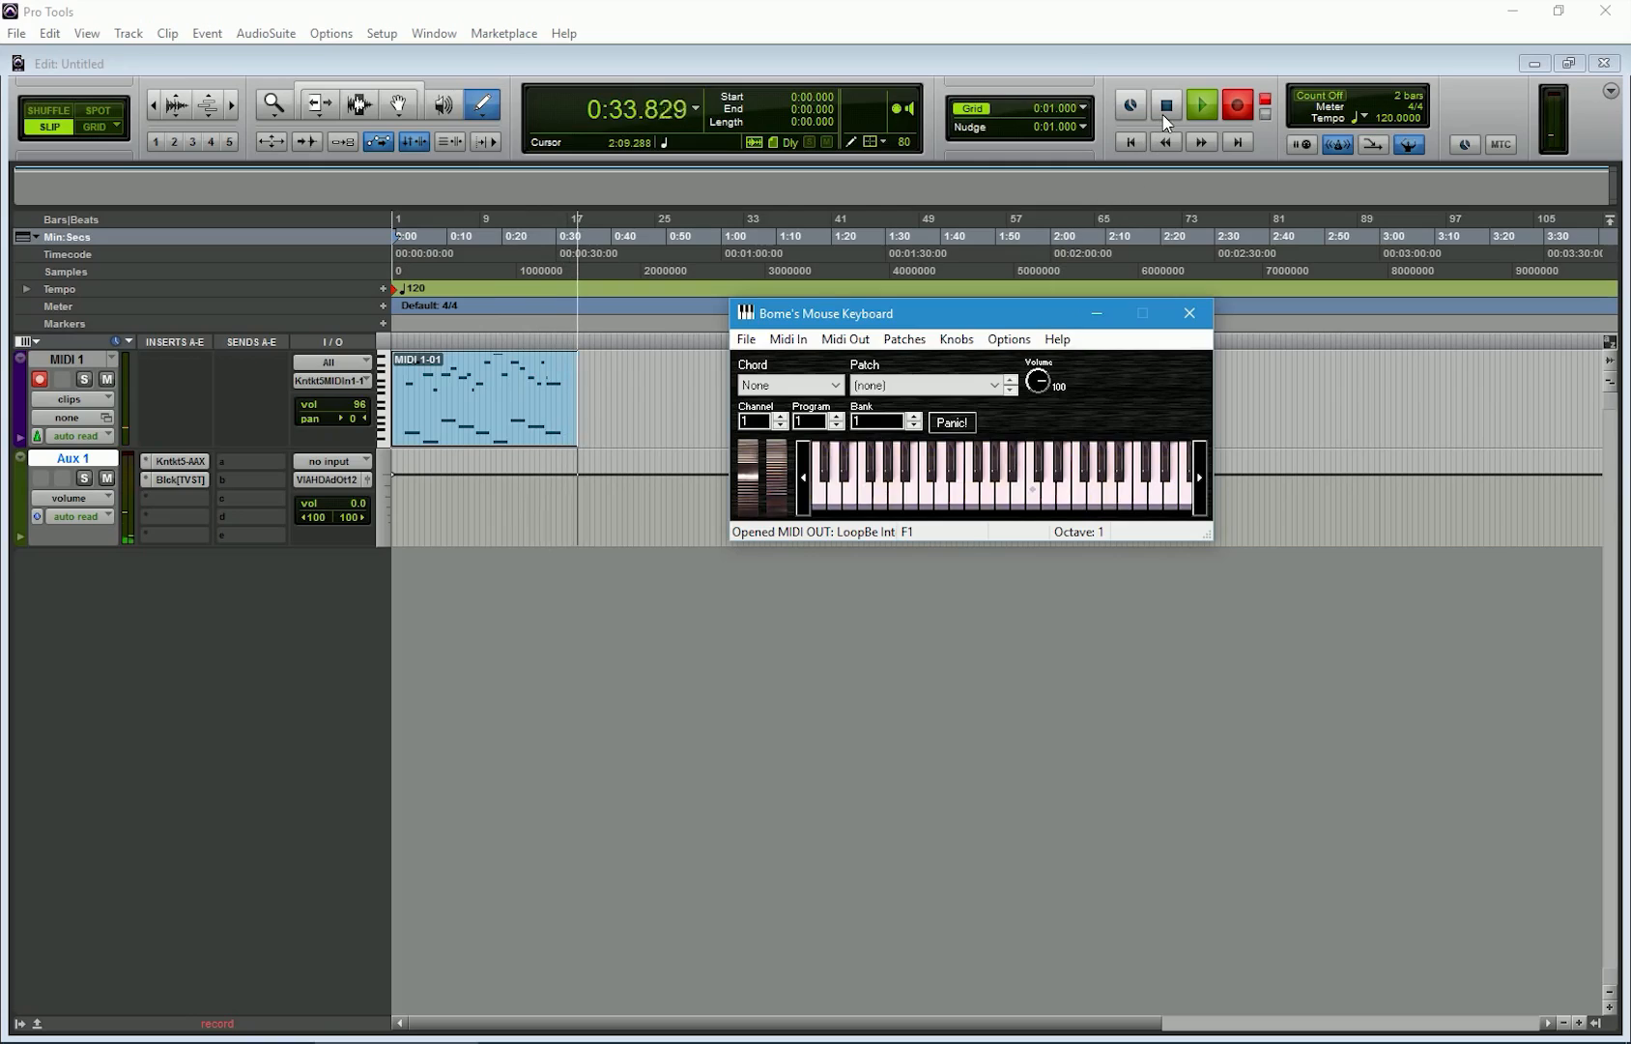
pyautogui.click(1166, 104)
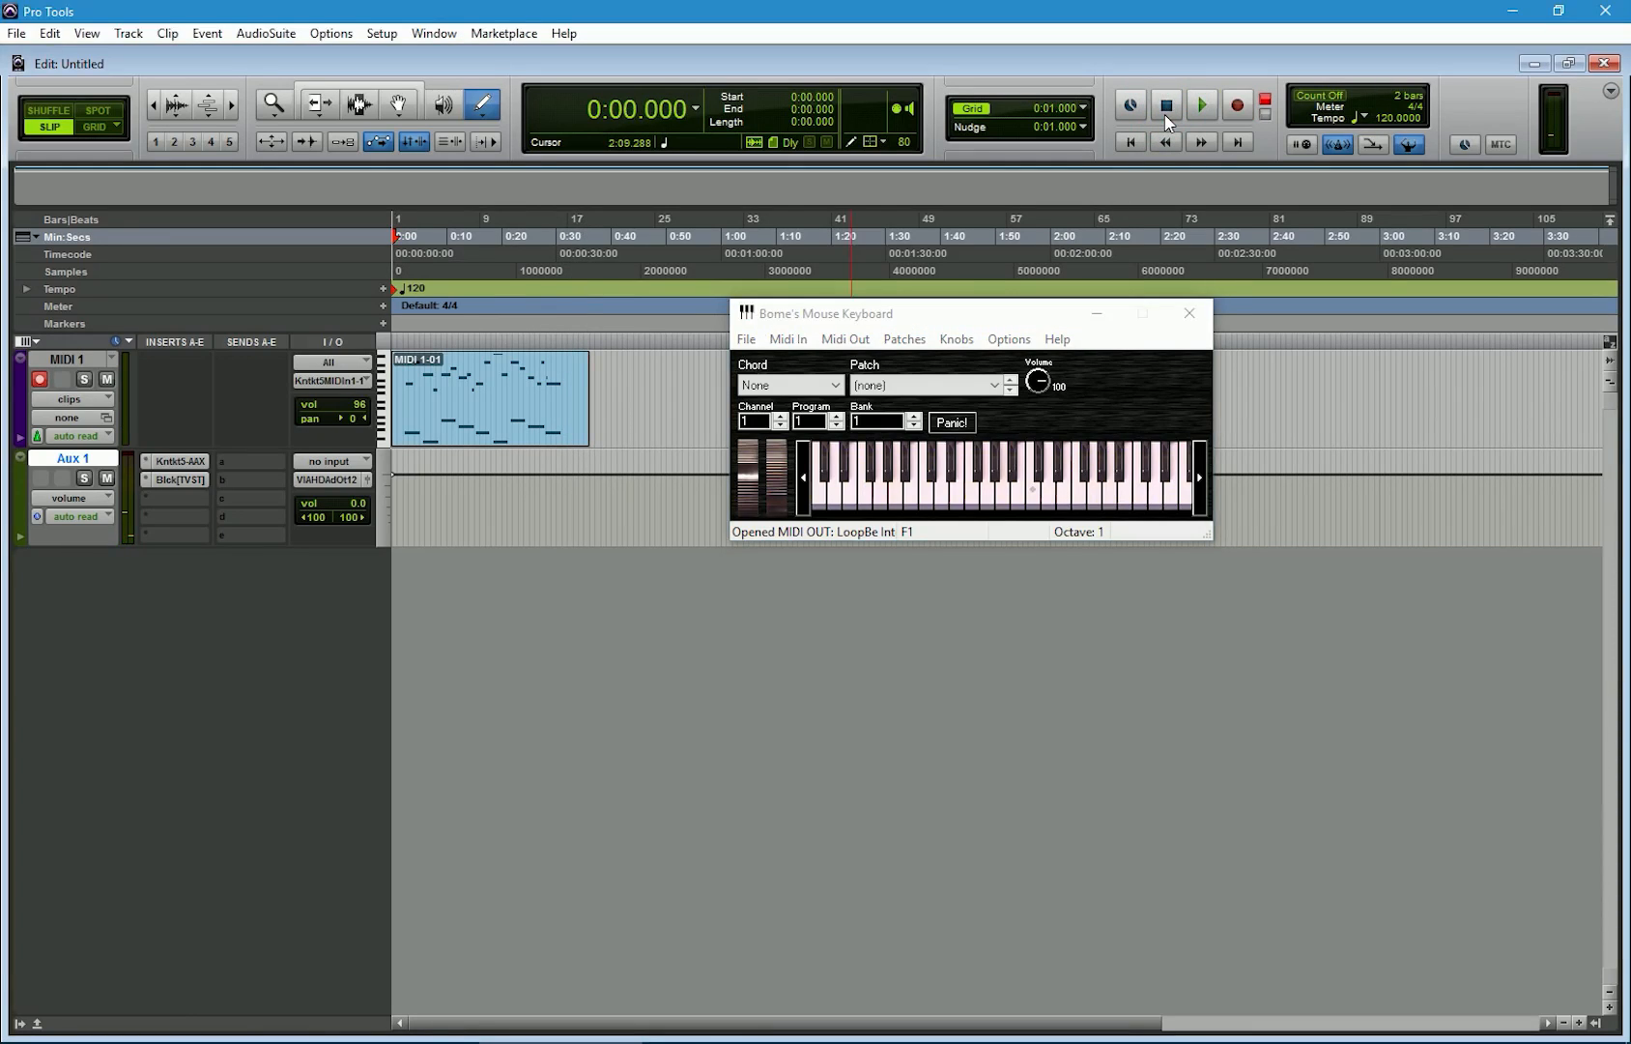